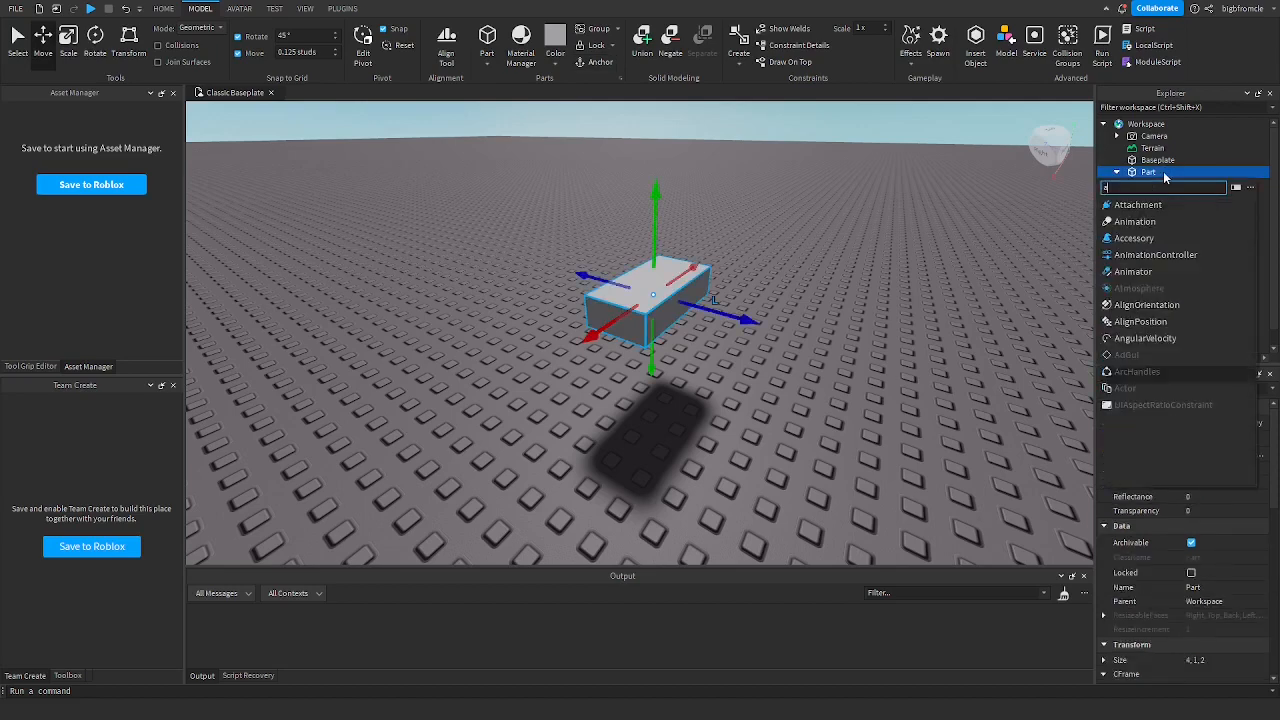
# Step: Add two Attachments and a Trail to the Part, moving one attachment to the part's edge
pyautogui.click(1136, 204)
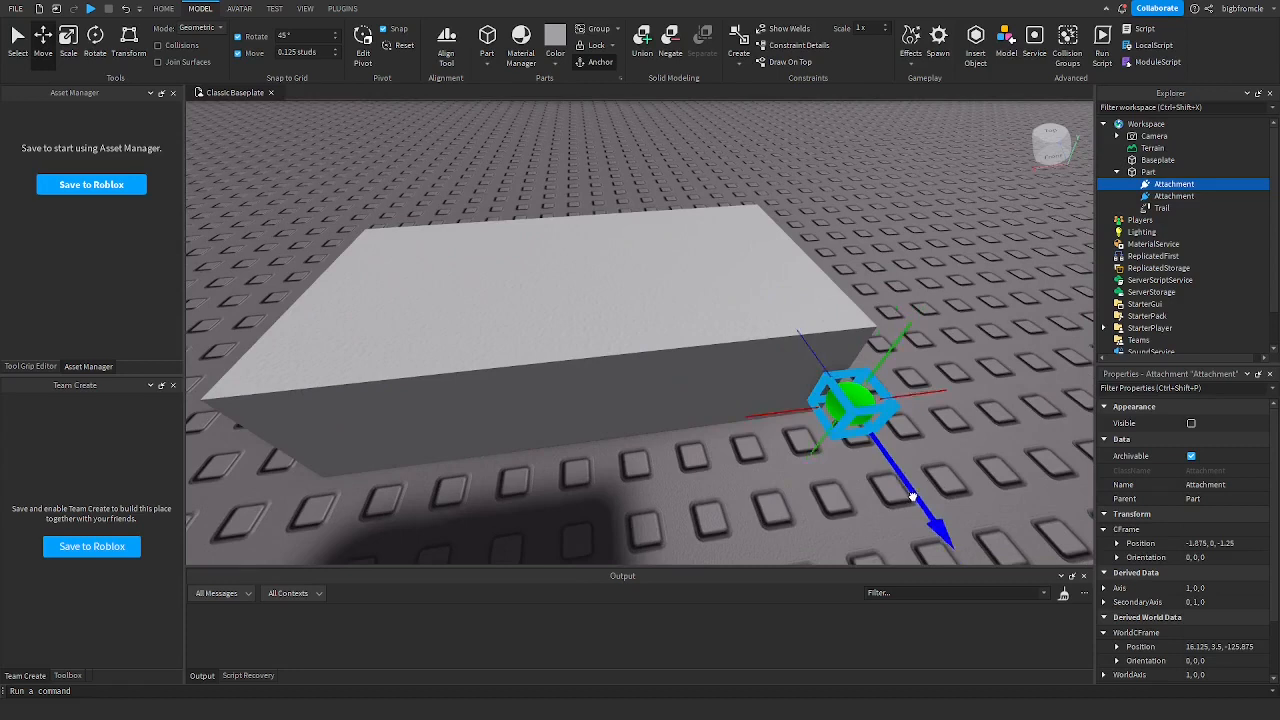
pyautogui.click(1172, 196)
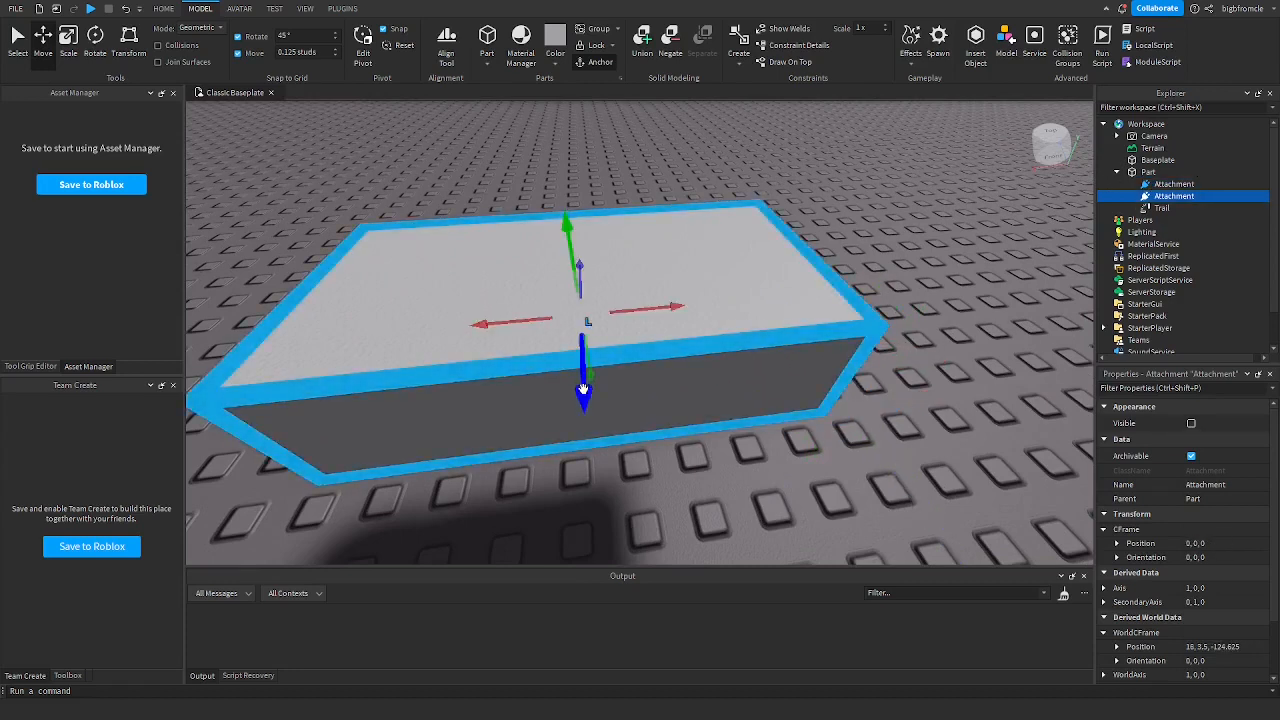
pyautogui.click(1160, 208)
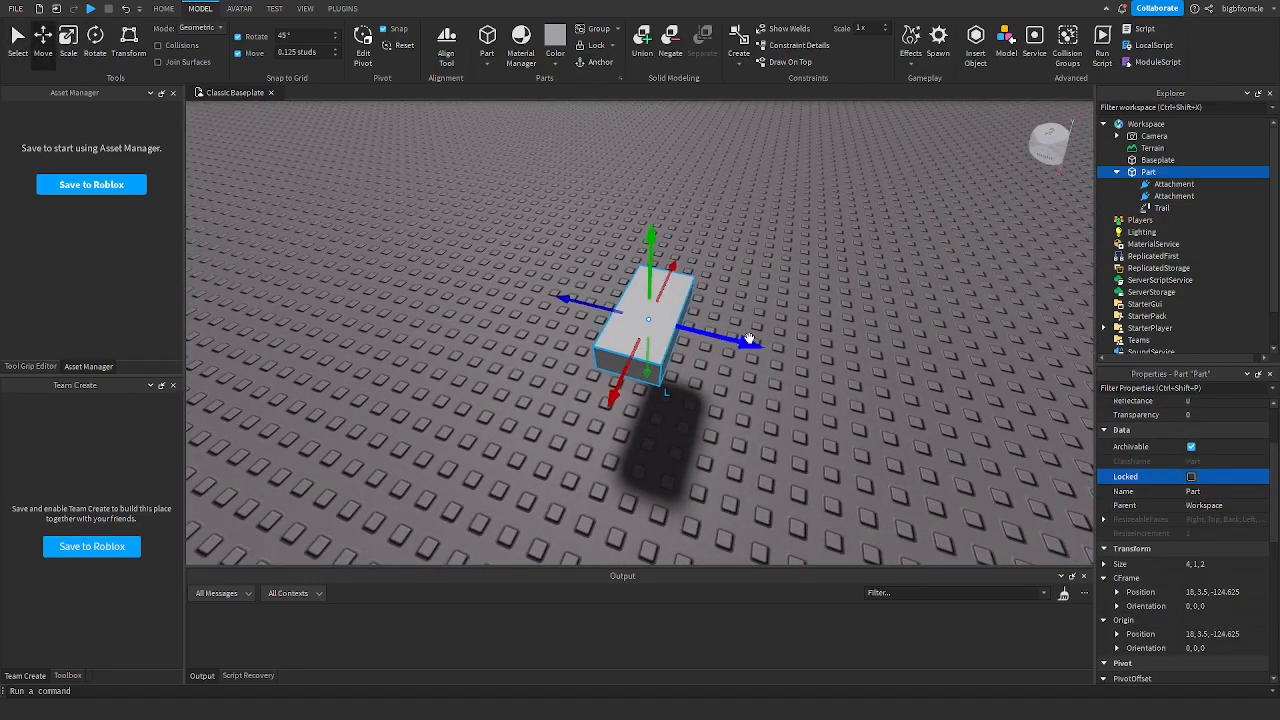
# Step: Enable FaceCamera on the Trail and move the part to preview the white streak
pyautogui.moveTo(640, 320); pyautogui.dragTo(356, 348)
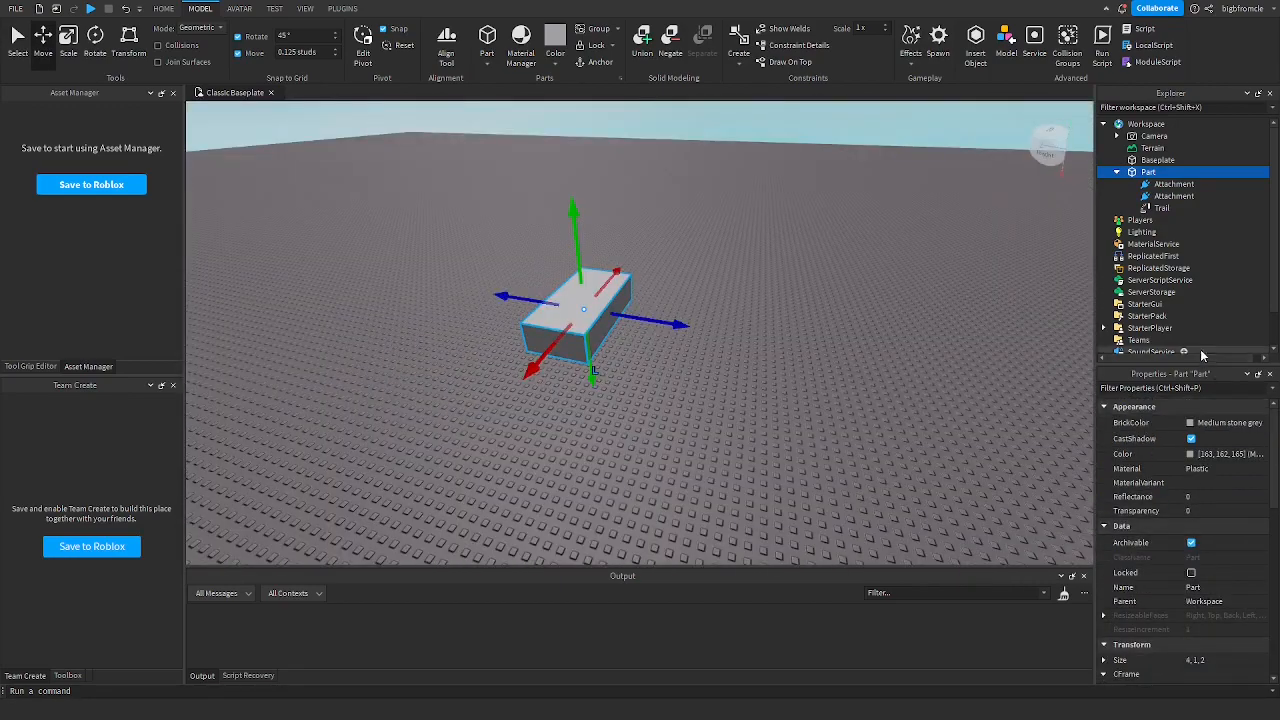
pyautogui.click(1160, 208)
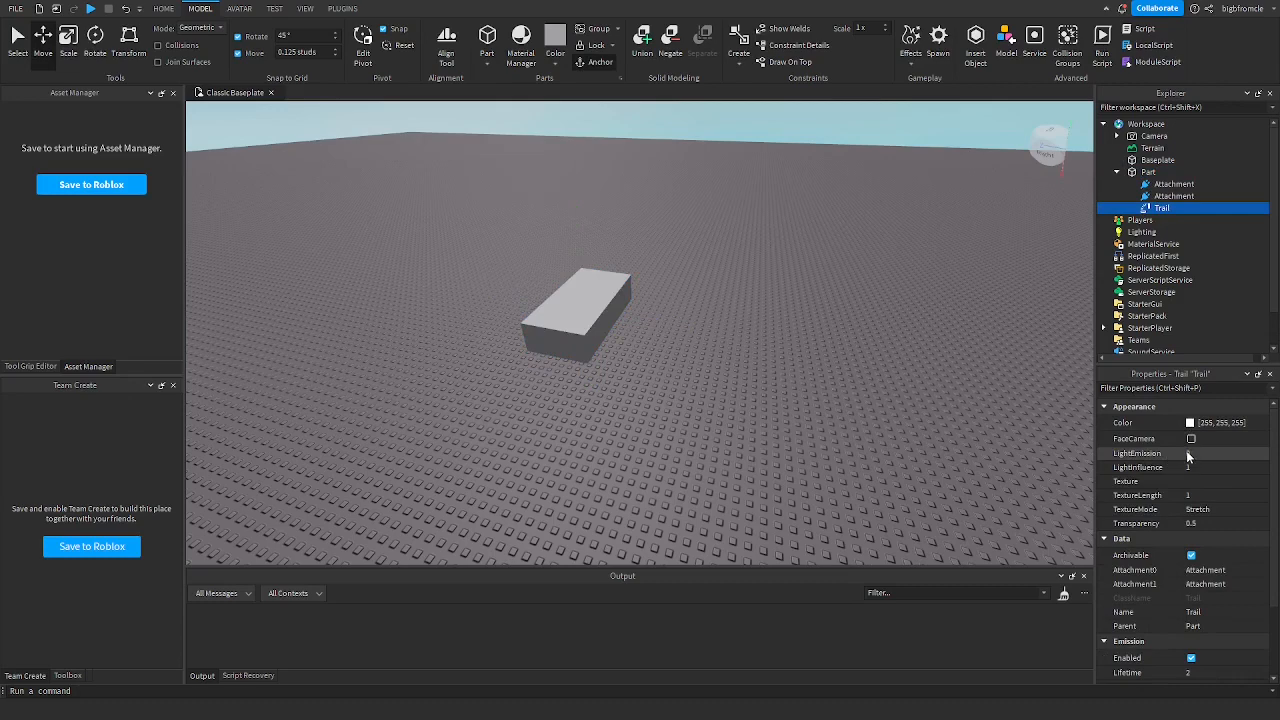
pyautogui.click(1190, 438)
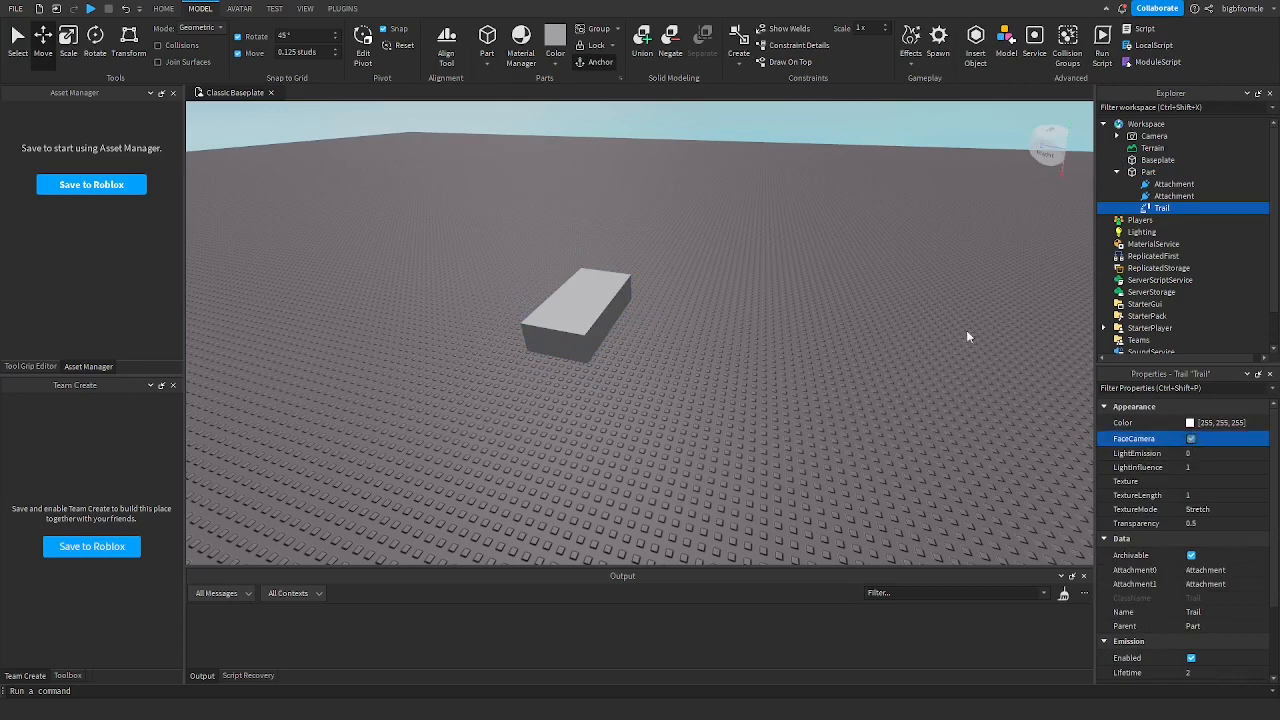
pyautogui.click(1148, 172)
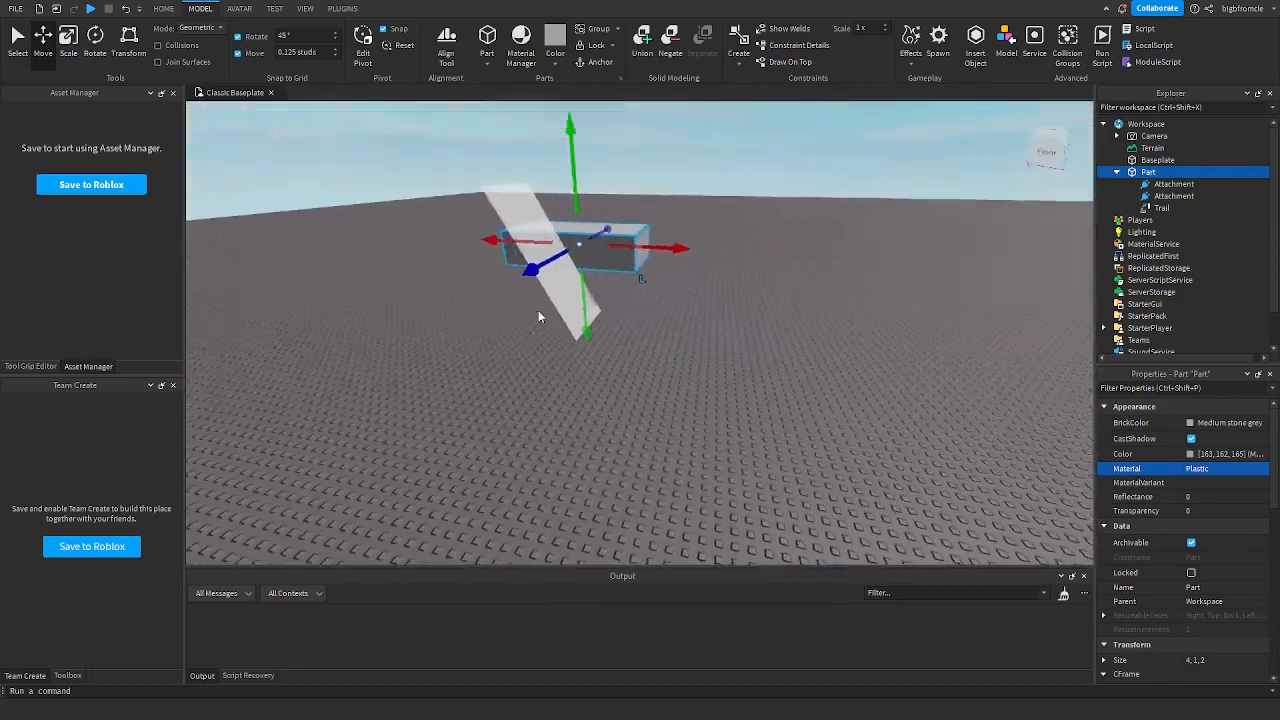
pyautogui.click(1162, 208)
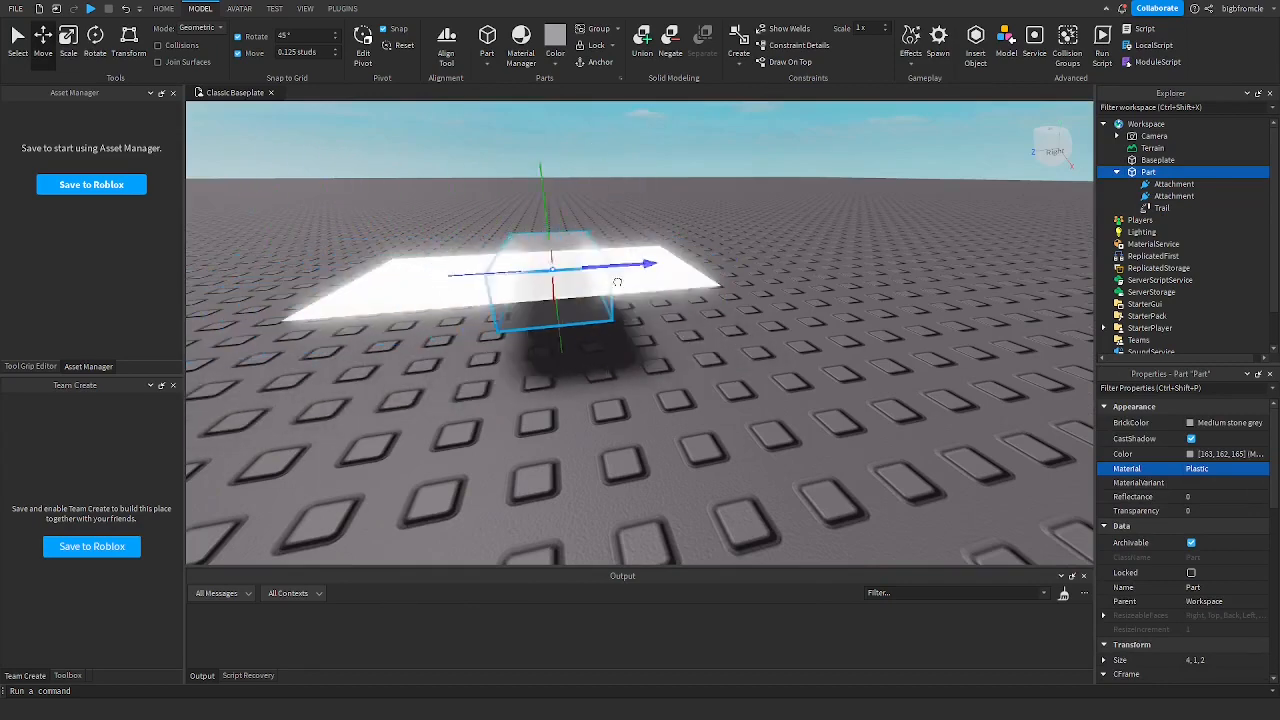
# Step: Adjust the Trail's Lifetime and move the part again to test the longer trail
pyautogui.click(1158, 208)
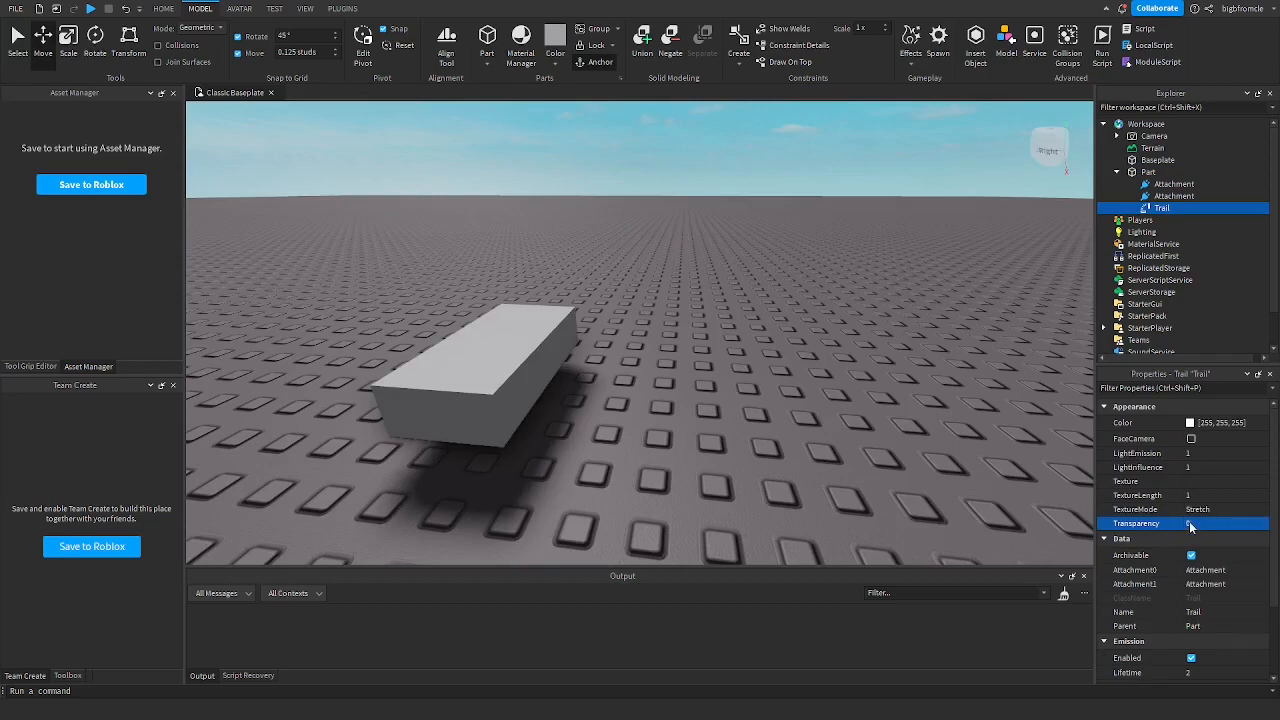
pyautogui.click(1148, 172)
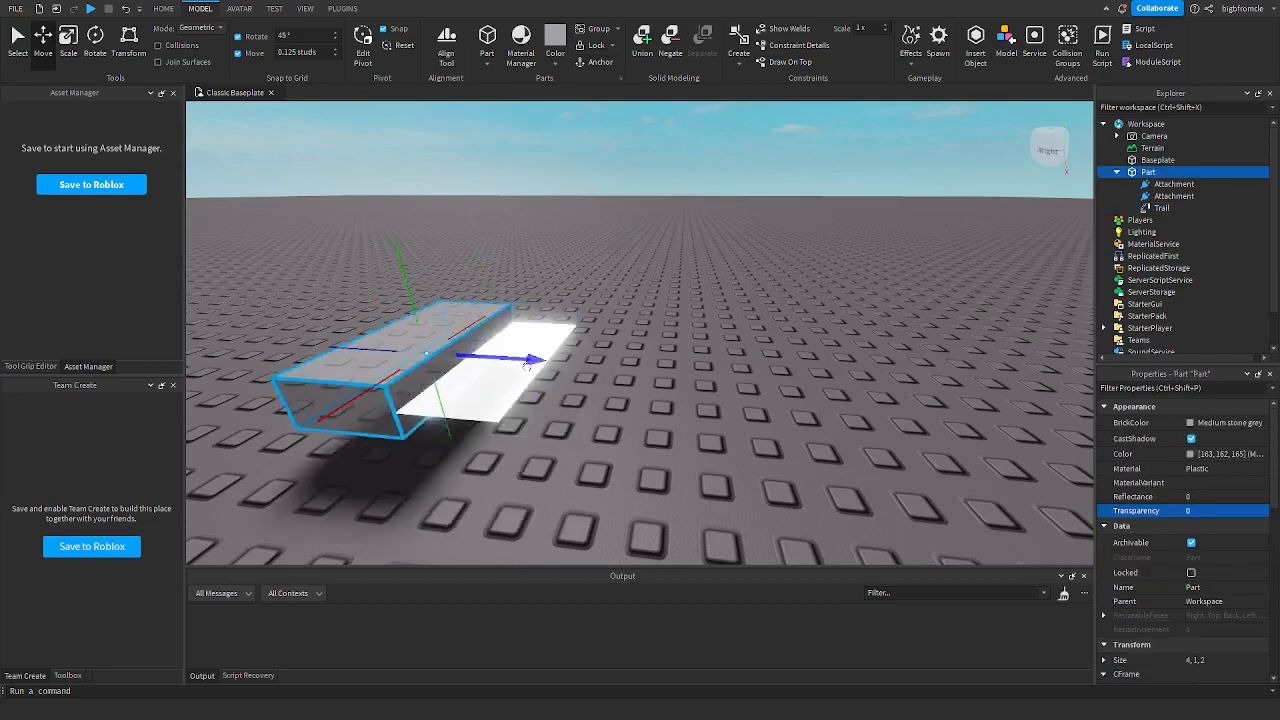
pyautogui.click(1160, 208)
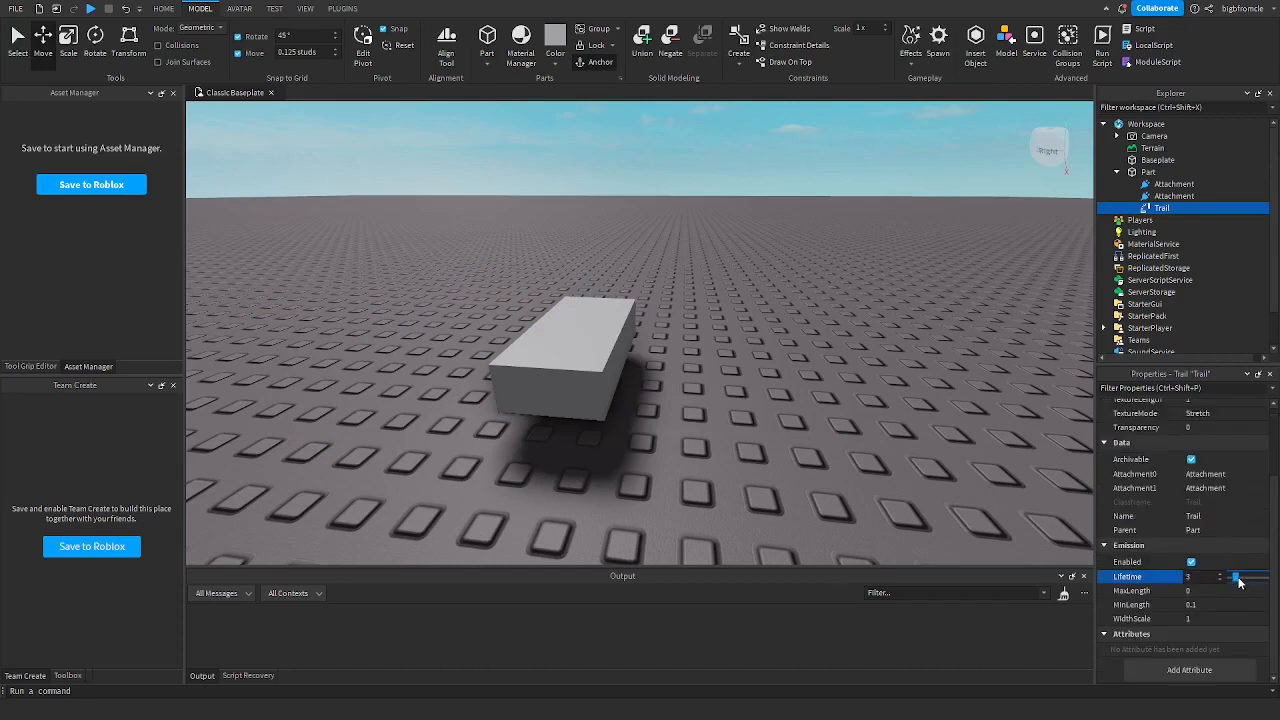
pyautogui.click(1148, 172)
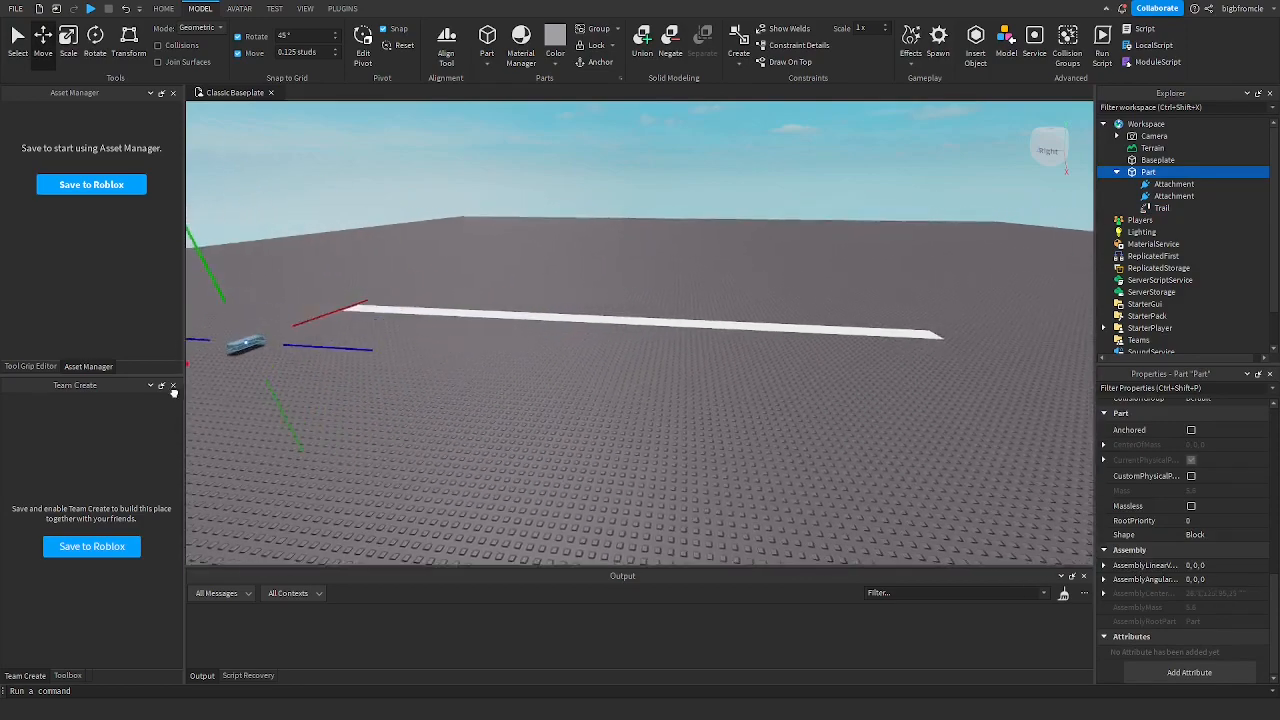
pyautogui.click(1162, 208)
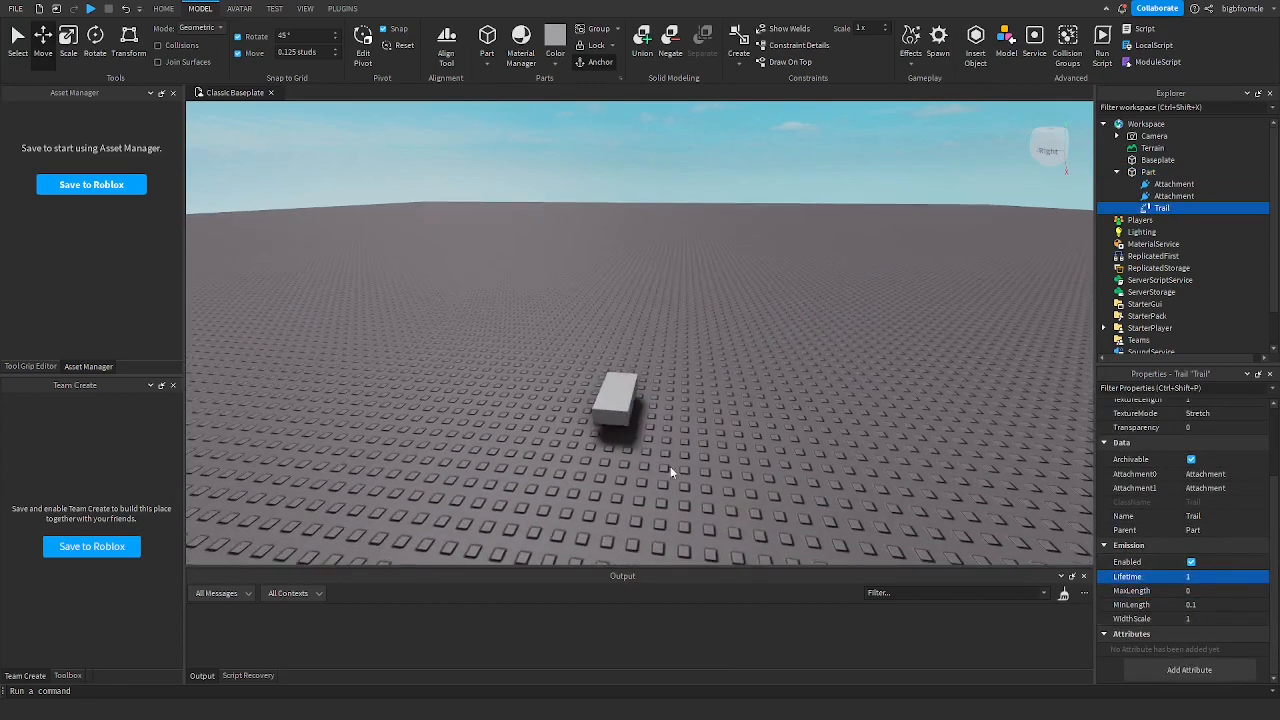
pyautogui.click(1148, 172)
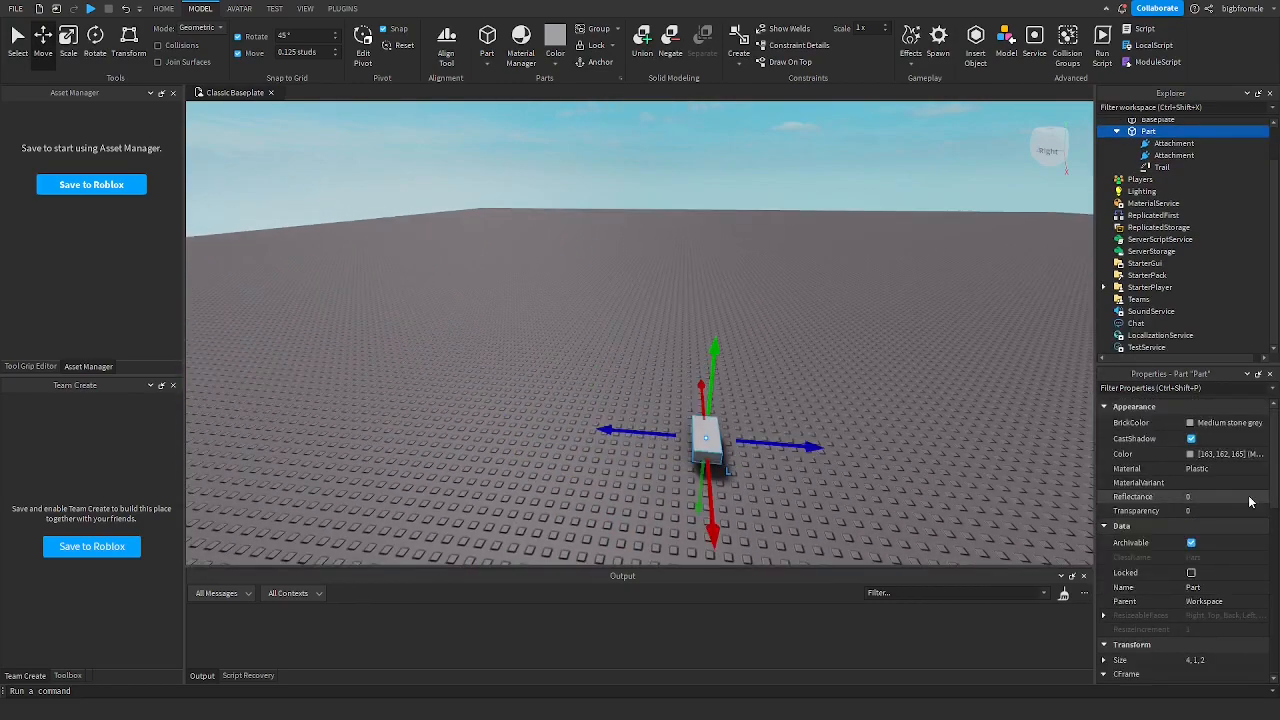
# Step: Set the Trail's ColorSequence to start red and end yellow
pyautogui.click(1164, 168)
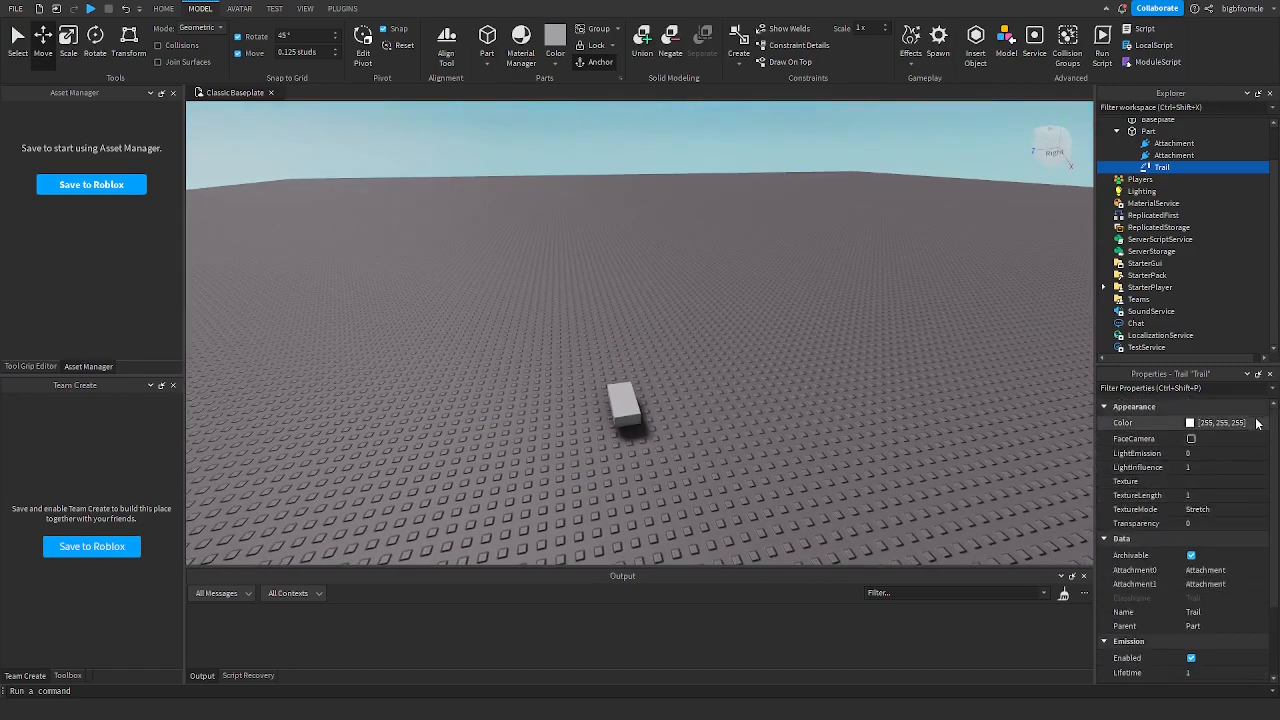
pyautogui.click(1222, 422)
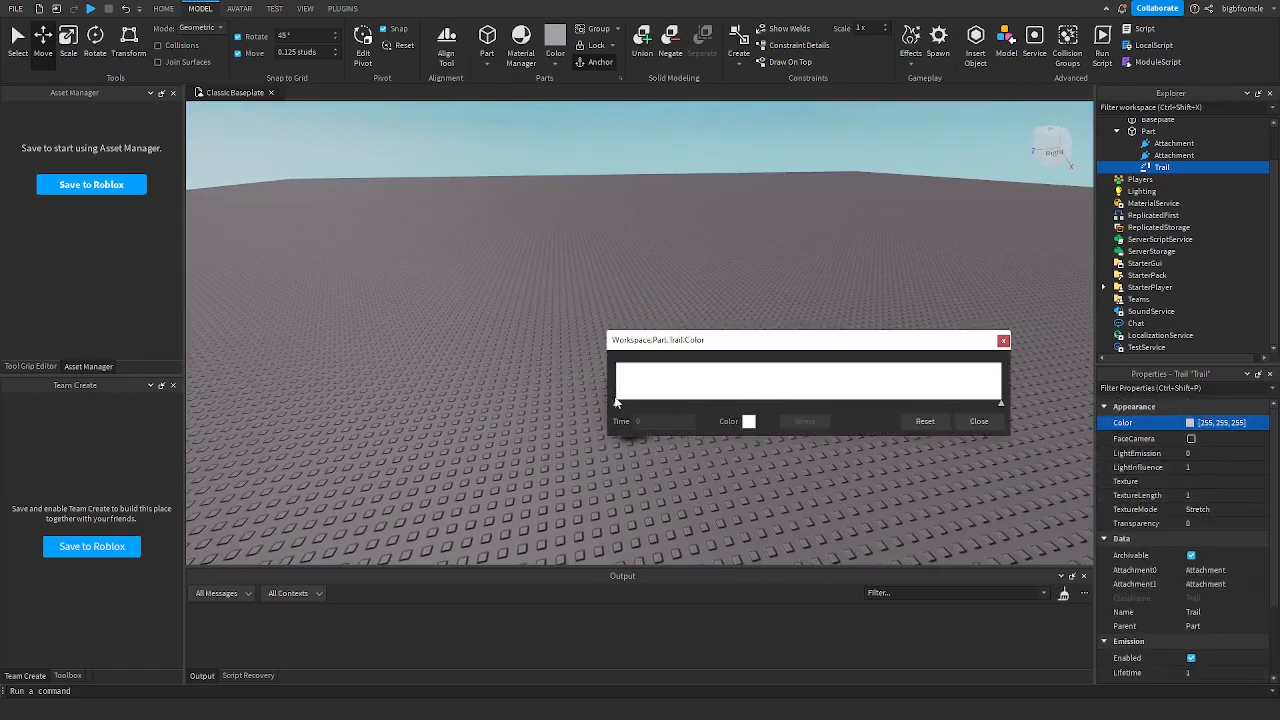
pyautogui.click(748, 420)
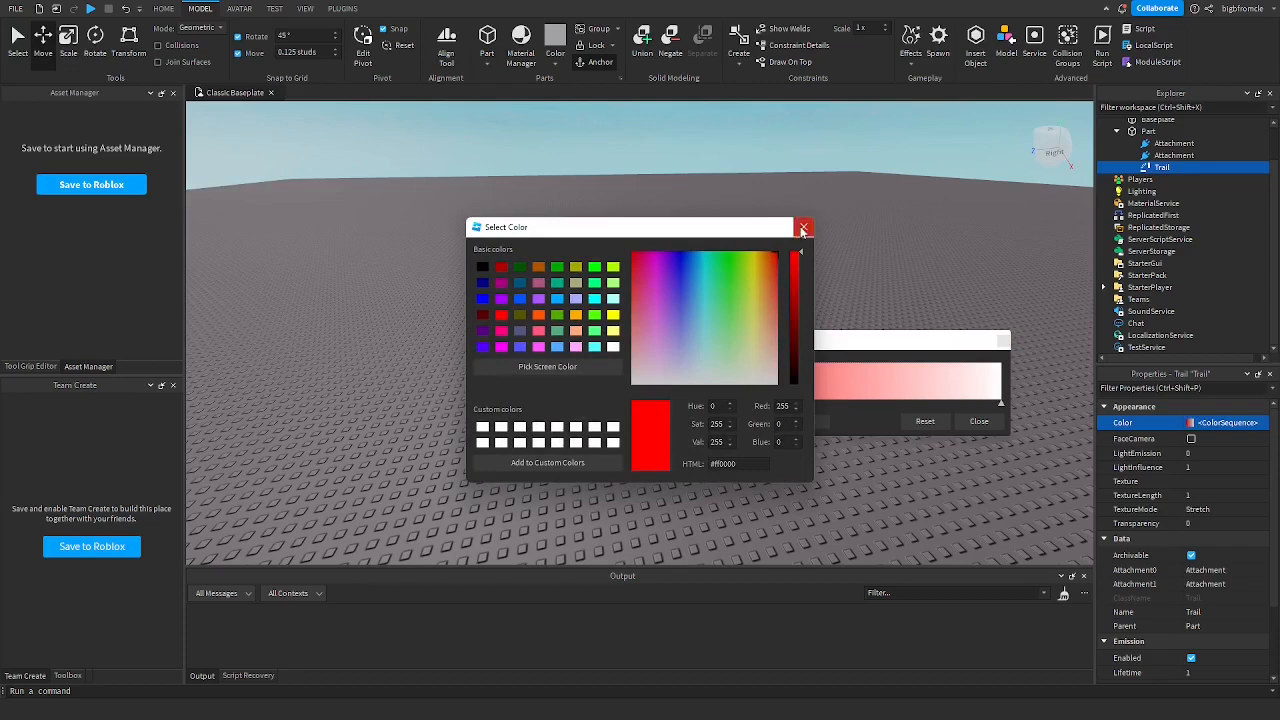
pyautogui.click(804, 228)
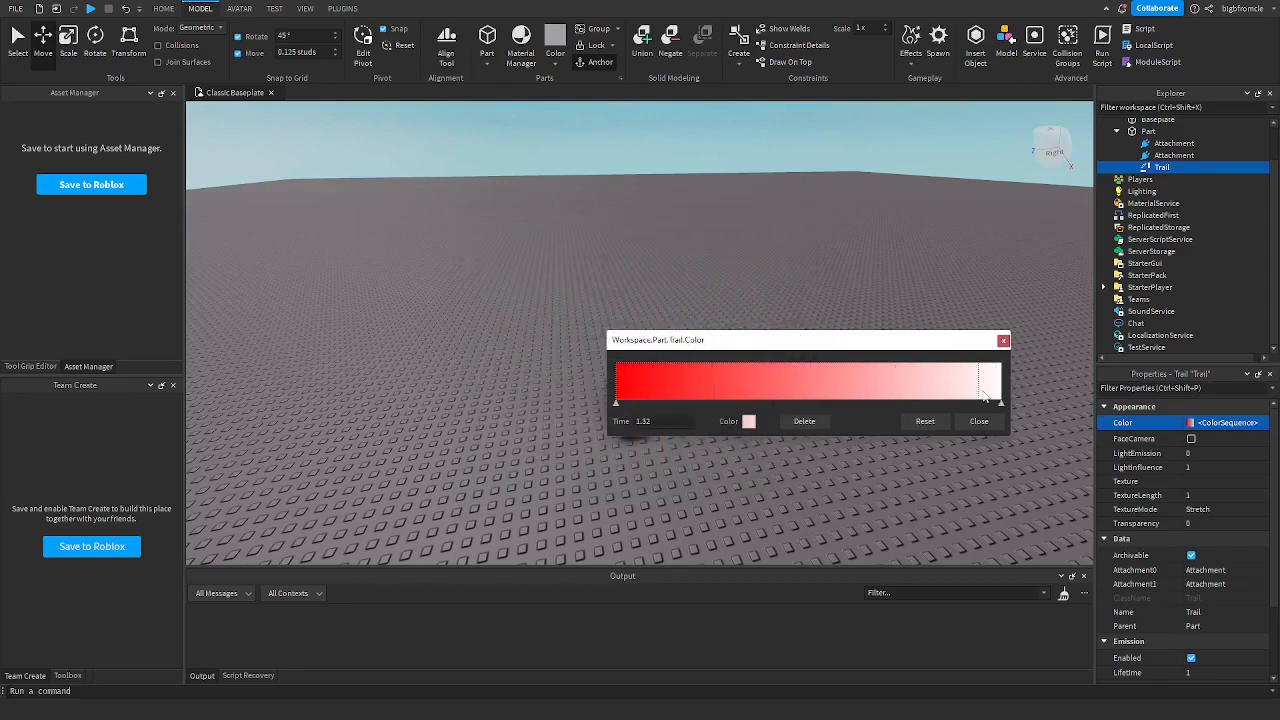
pyautogui.click(748, 420)
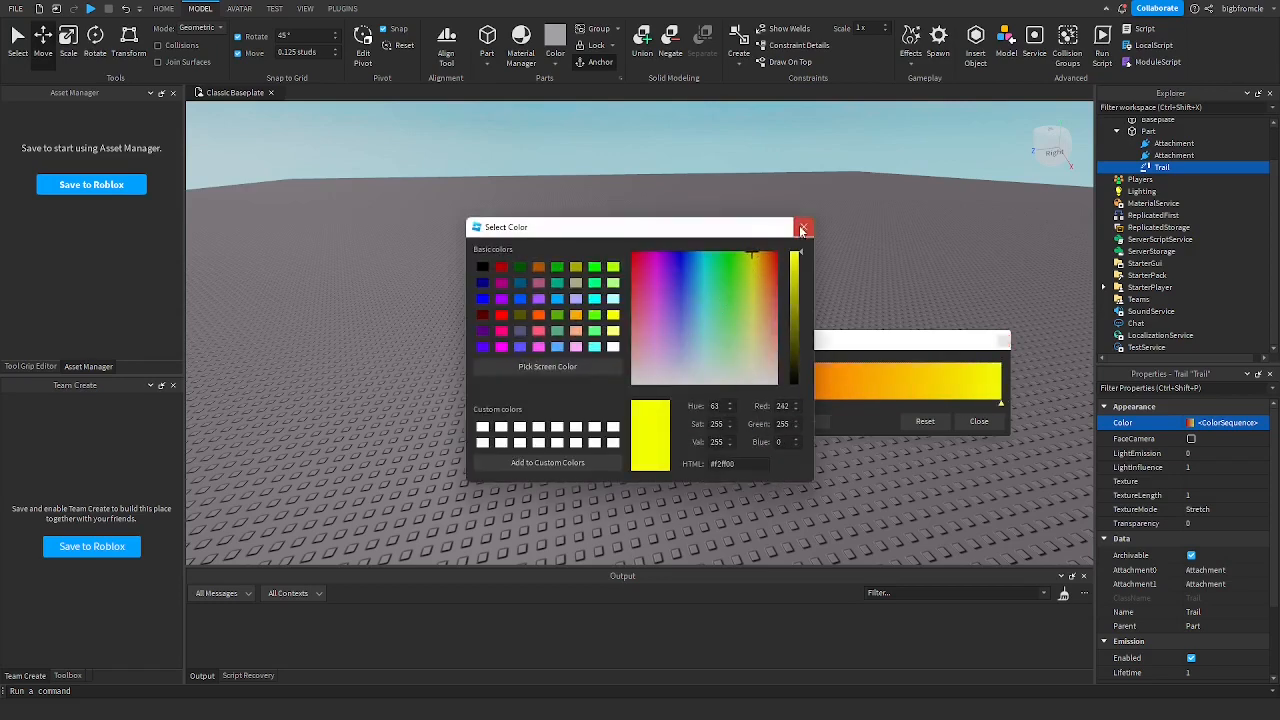
pyautogui.click(804, 228)
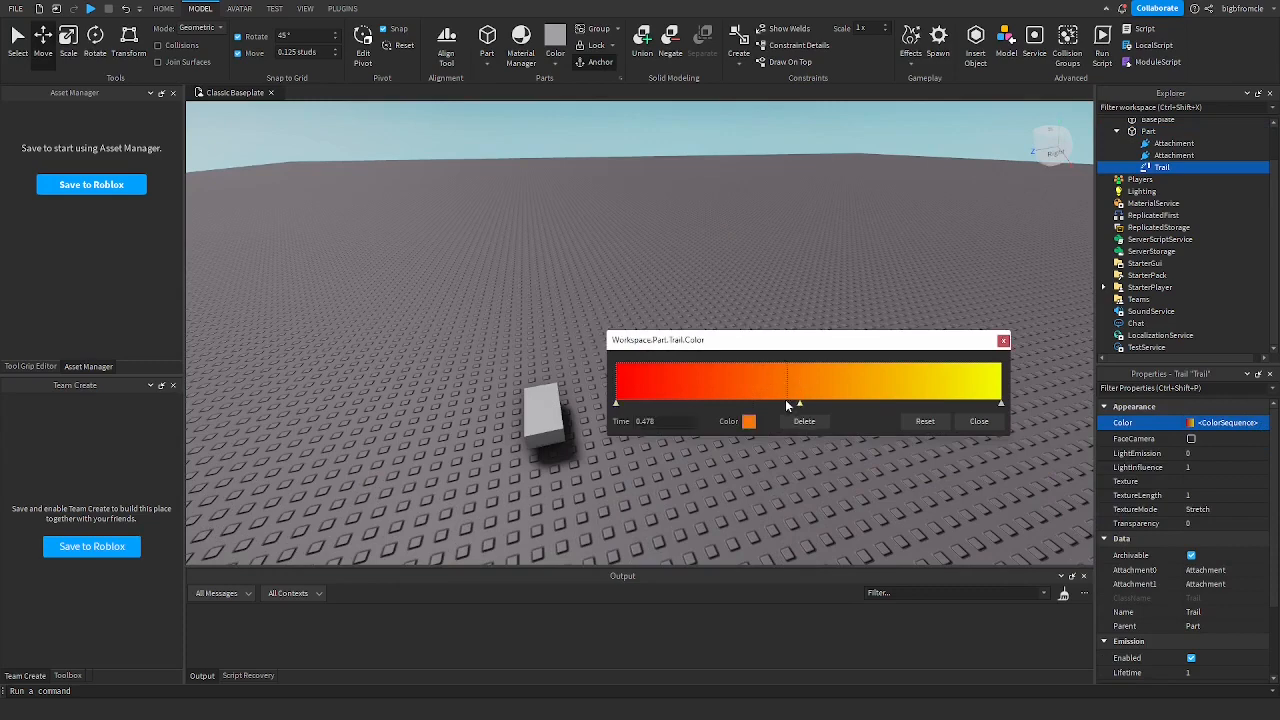
# Step: Recolour and remove the middle green keypoint, finishing the red-to-yellow gradient
pyautogui.click(748, 420)
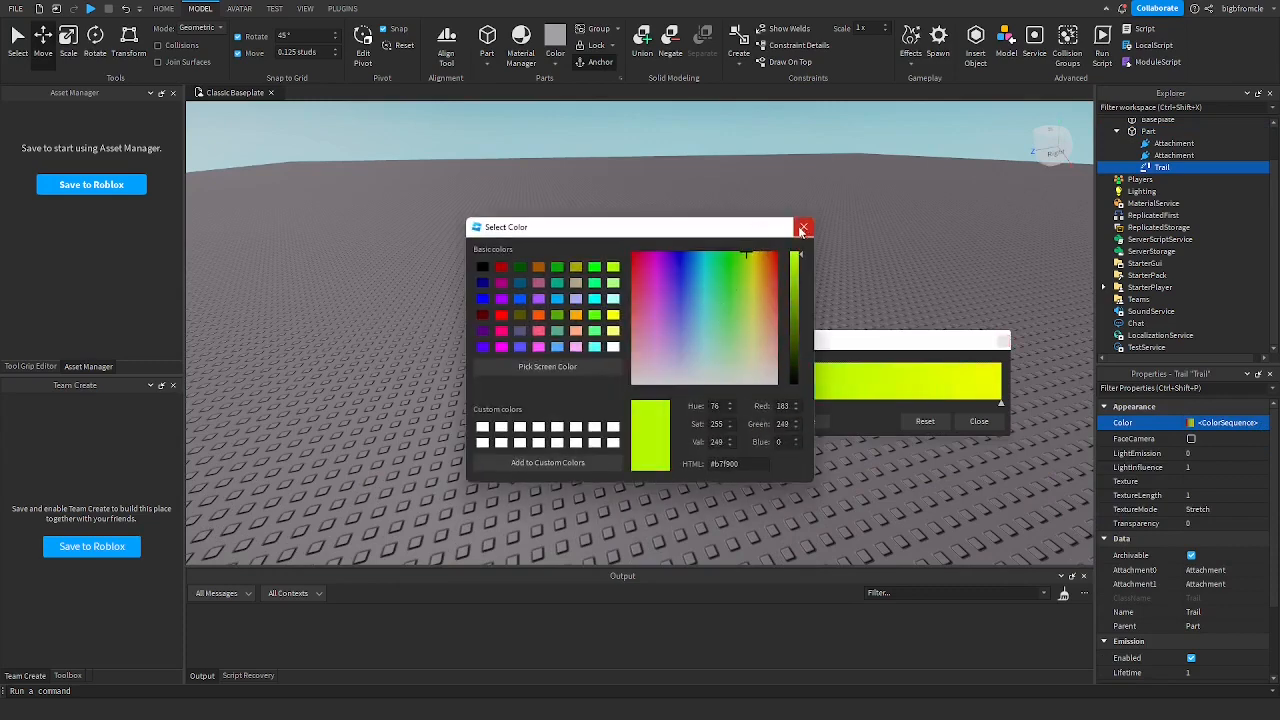
pyautogui.click(804, 228)
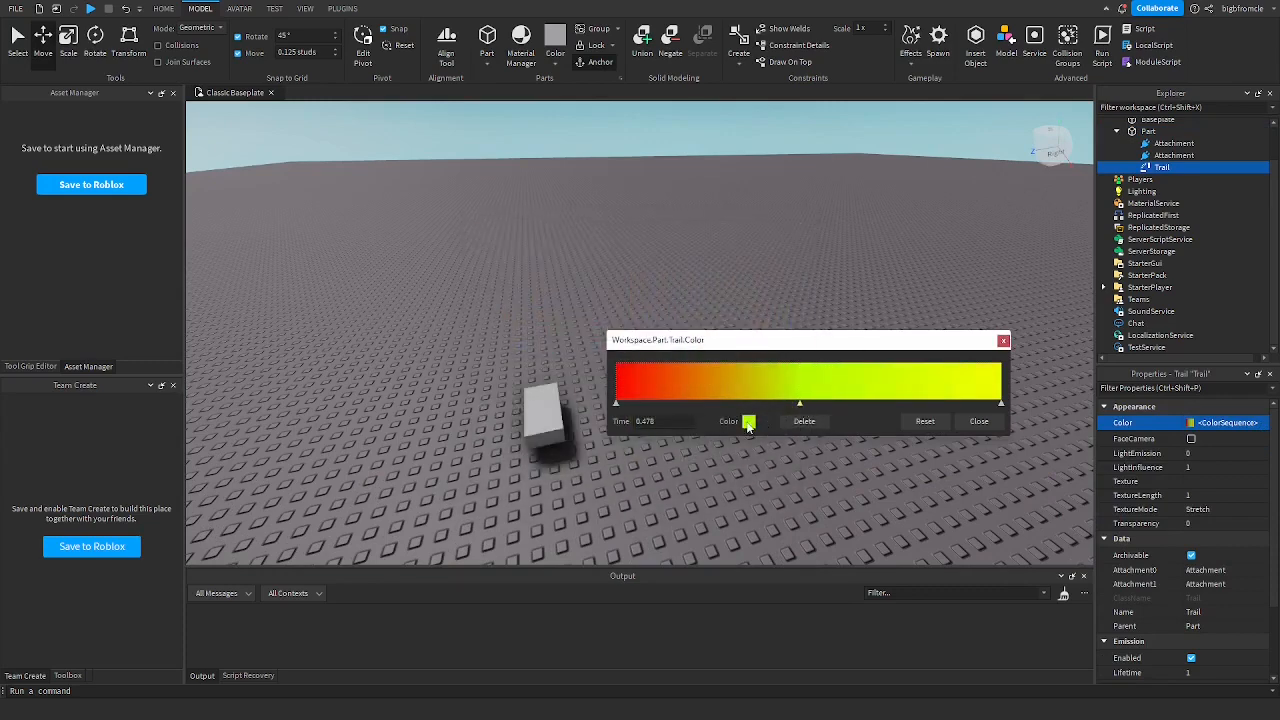
pyautogui.click(748, 420)
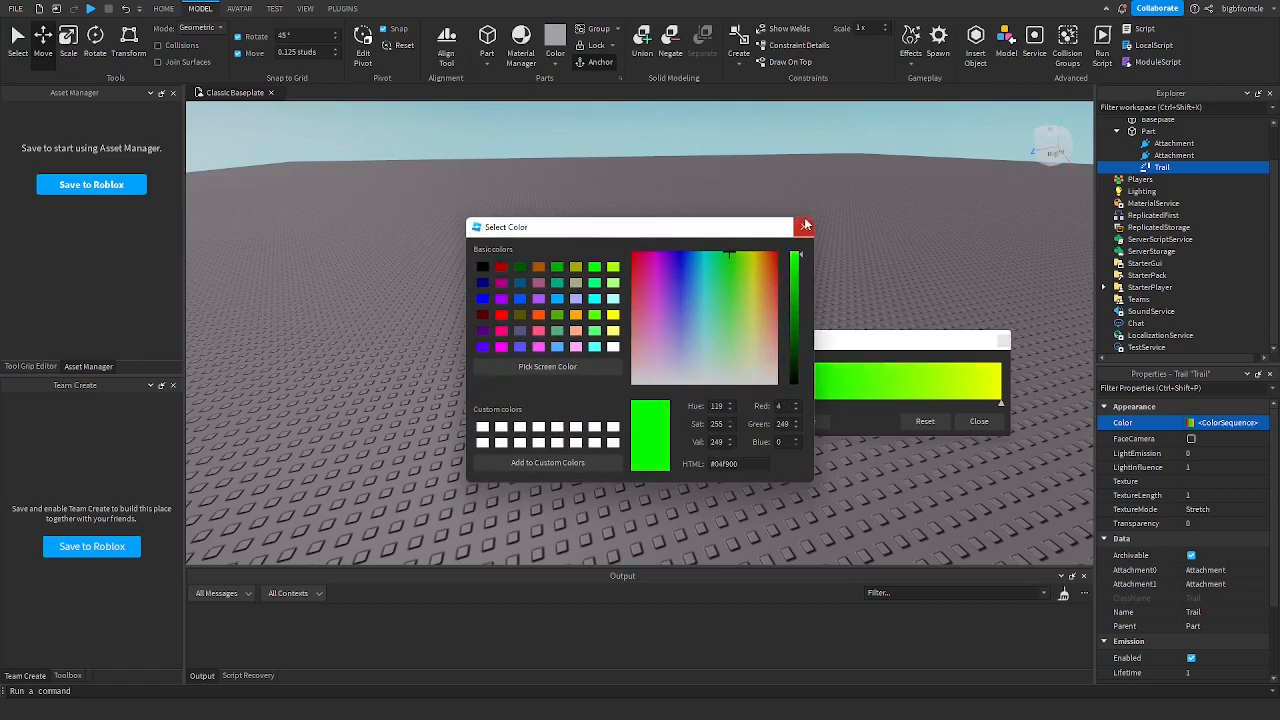
pyautogui.click(804, 226)
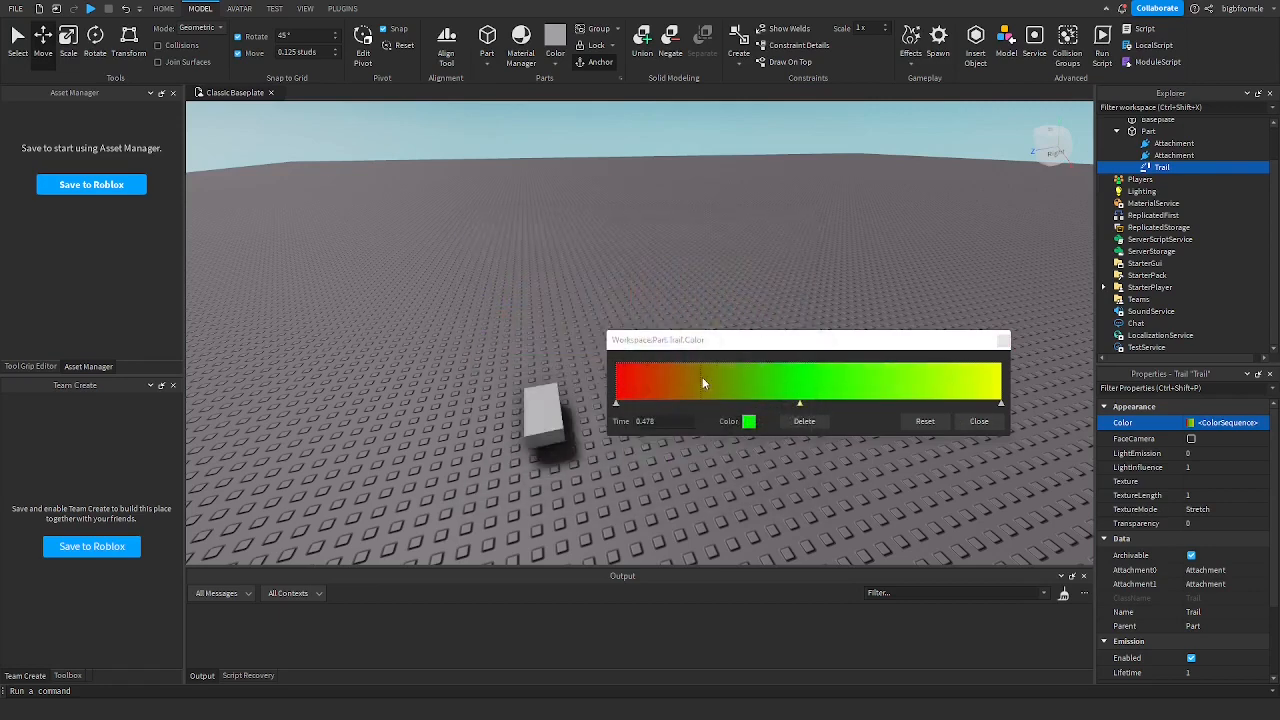
pyautogui.click(978, 420)
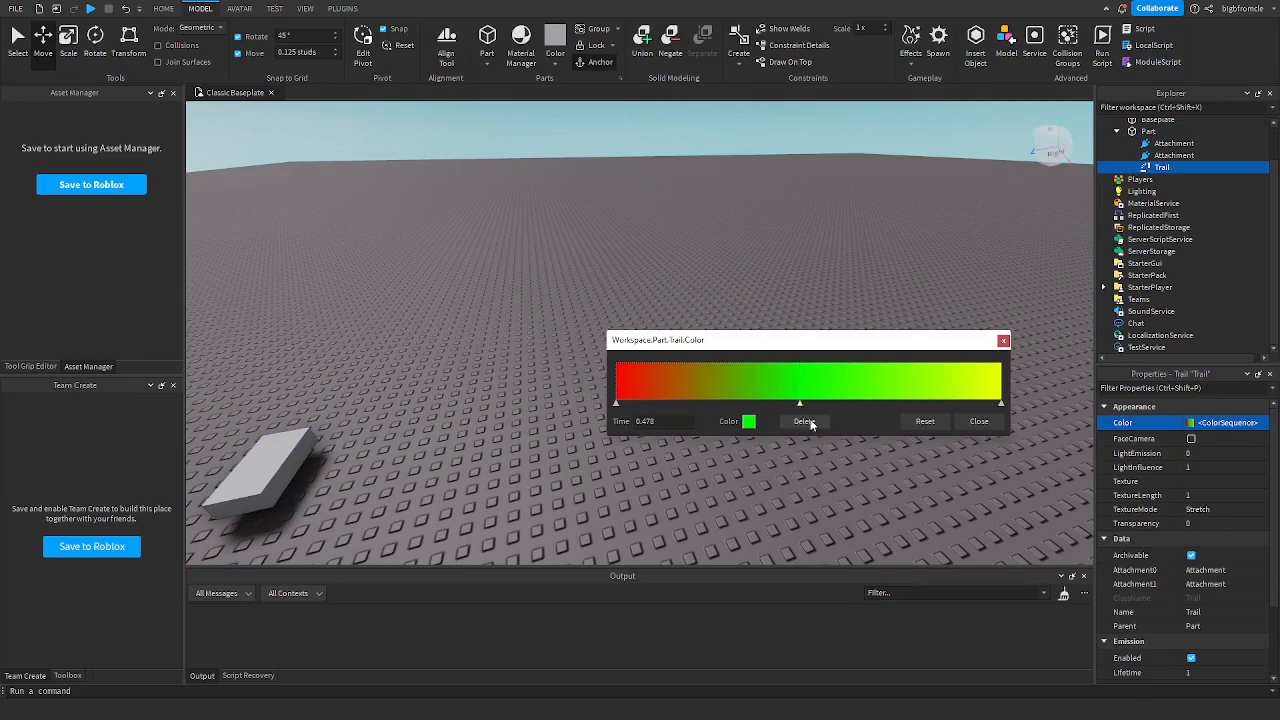
pyautogui.click(978, 420)
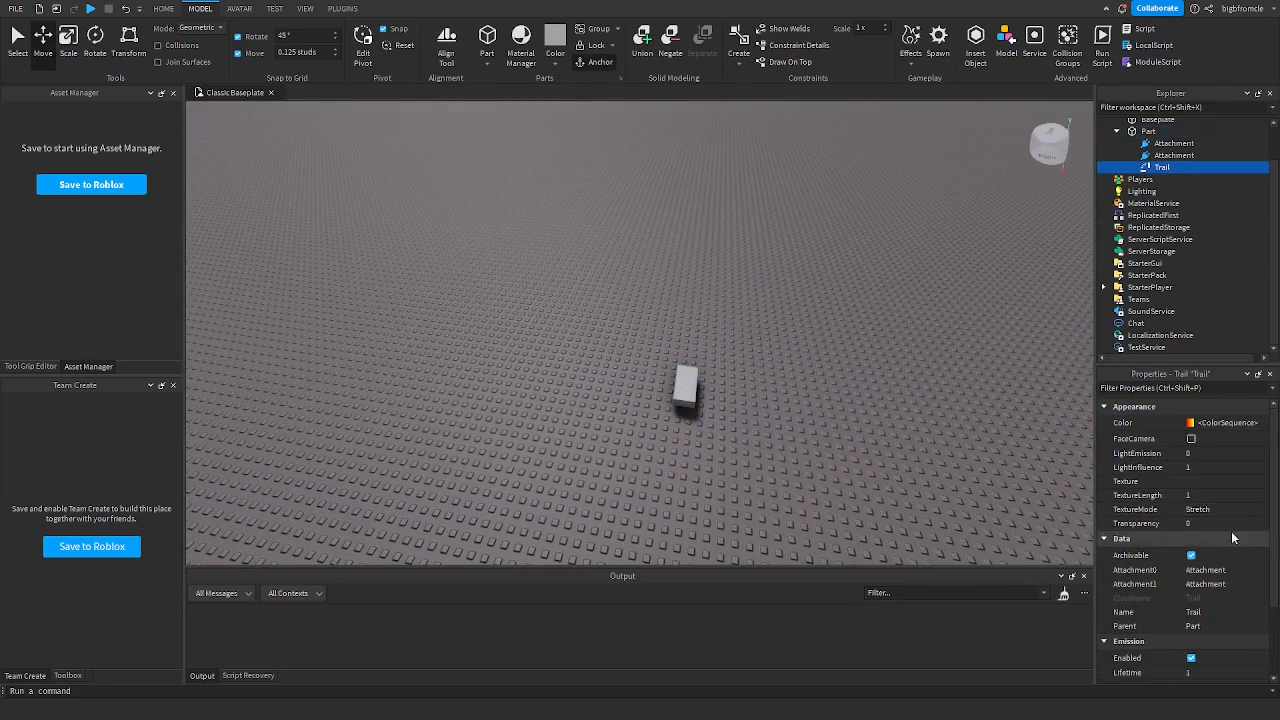
# Step: Raise the end of the Trail's Transparency NumberSequence toward full transparency
pyautogui.click(1188, 524)
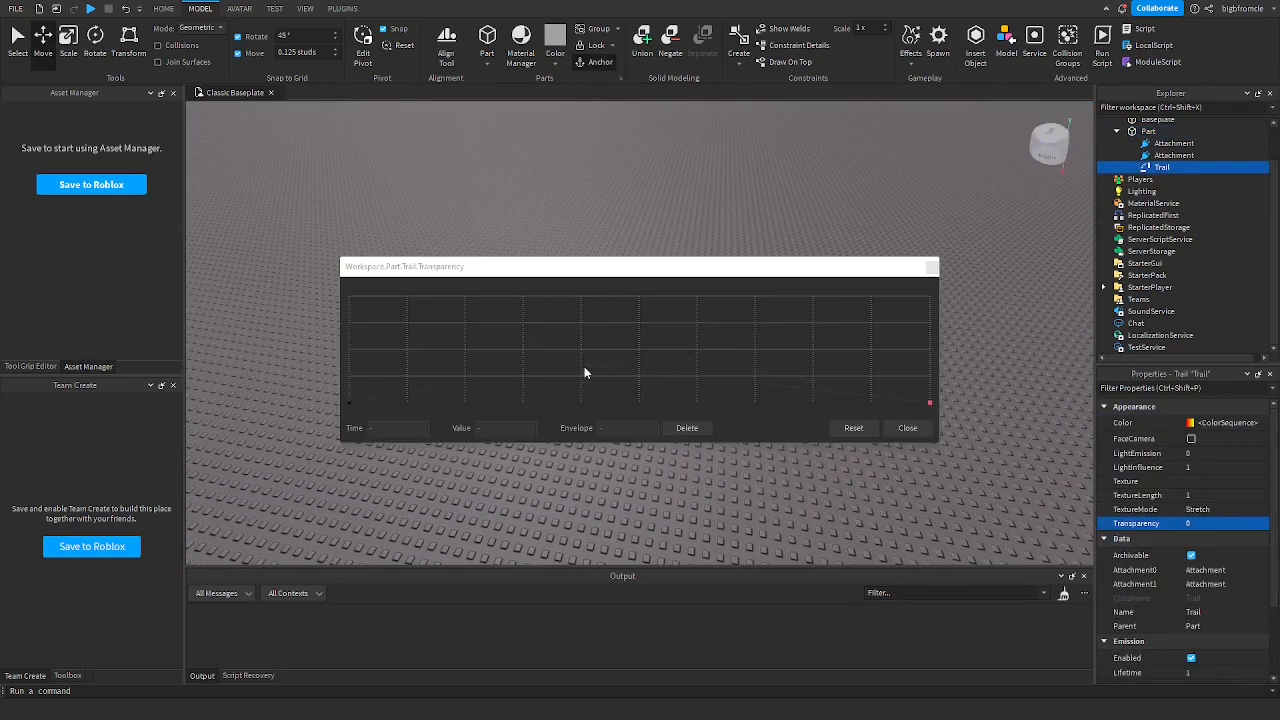
pyautogui.click(350, 408)
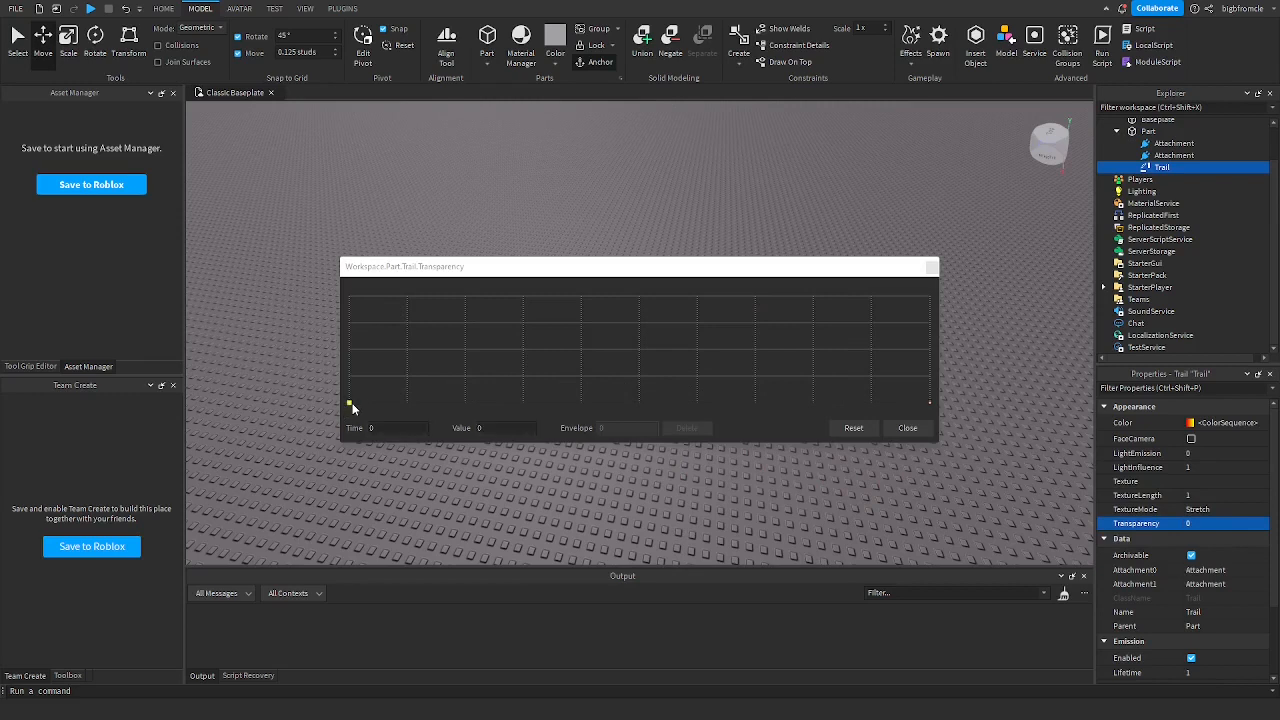
pyautogui.moveTo(350, 410); pyautogui.dragTo(348, 390)
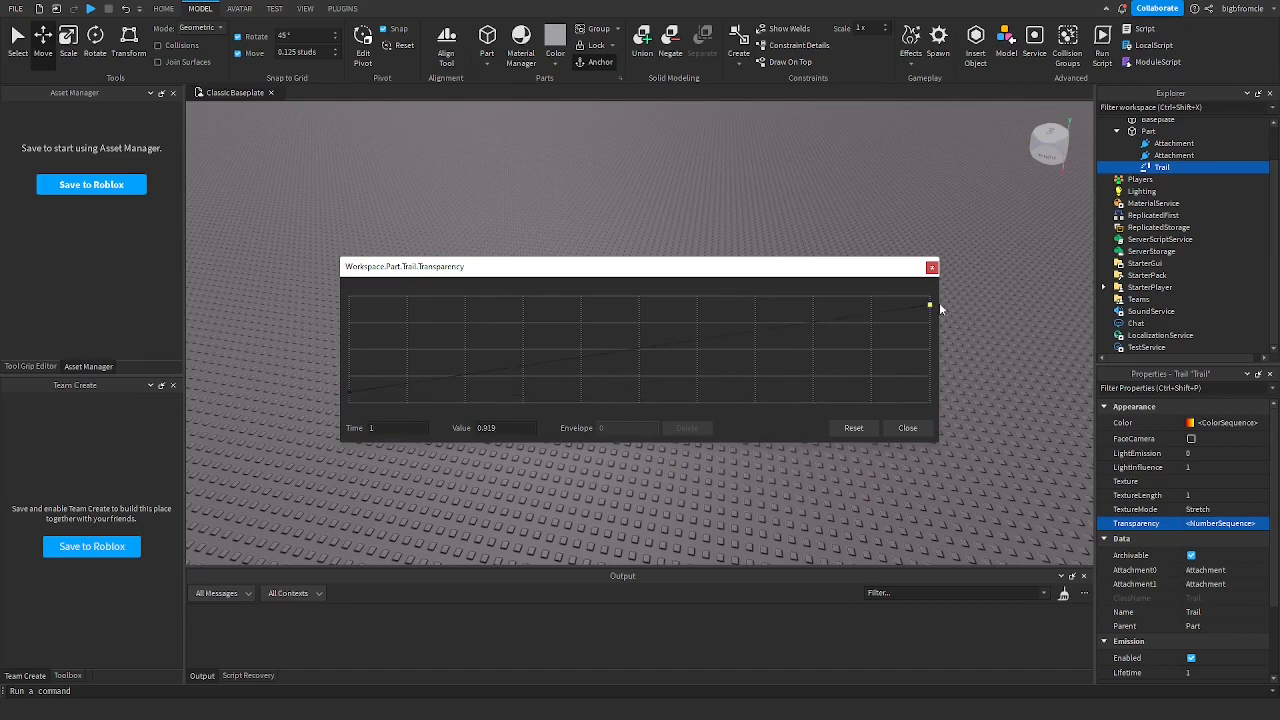
pyautogui.click(904, 428)
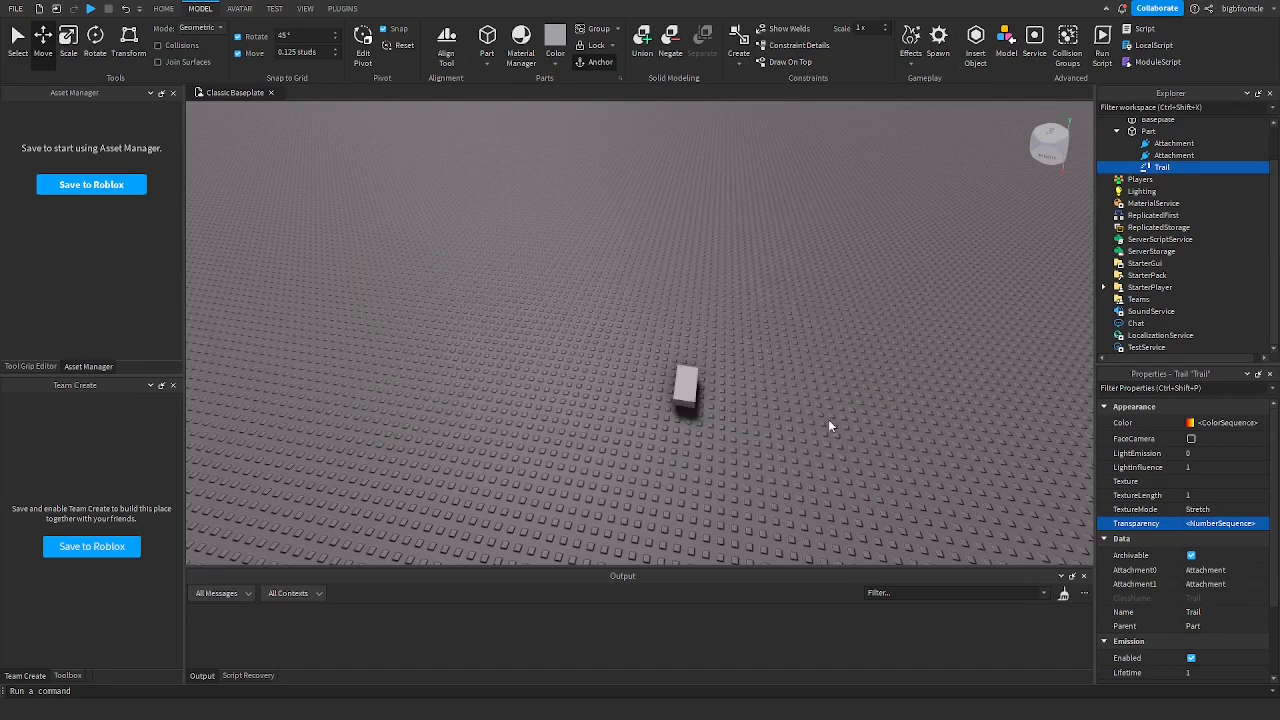
# Step: Lower a middle point of the transparency curve and preview the fading red-yellow trail
pyautogui.click(1148, 132)
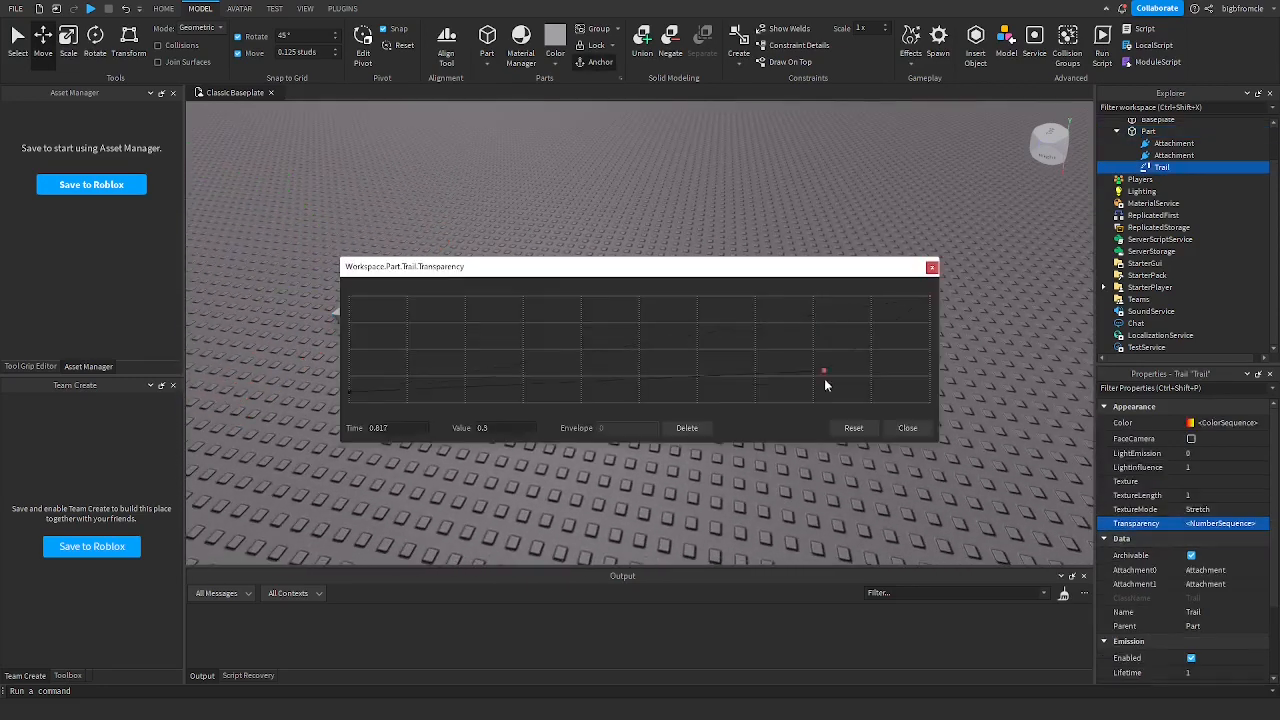
pyautogui.moveTo(824, 370); pyautogui.dragTo(766, 388)
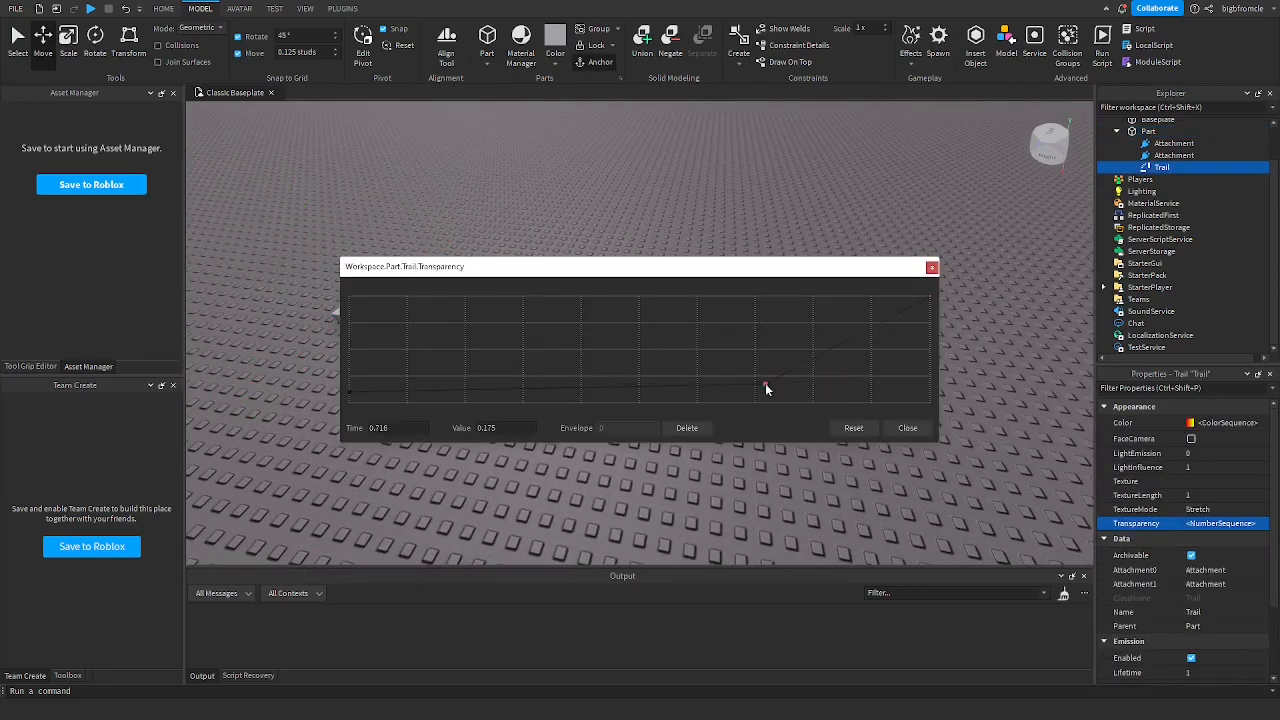
pyautogui.click(906, 428)
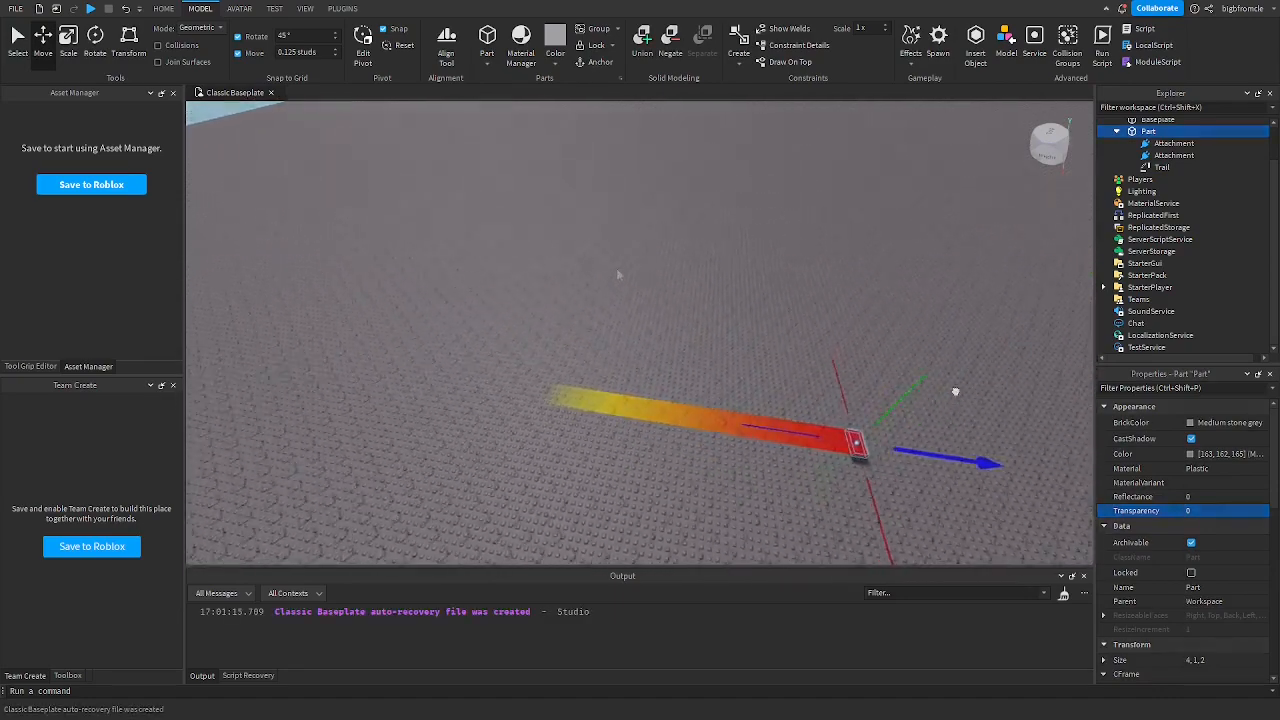
pyautogui.click(714, 258)
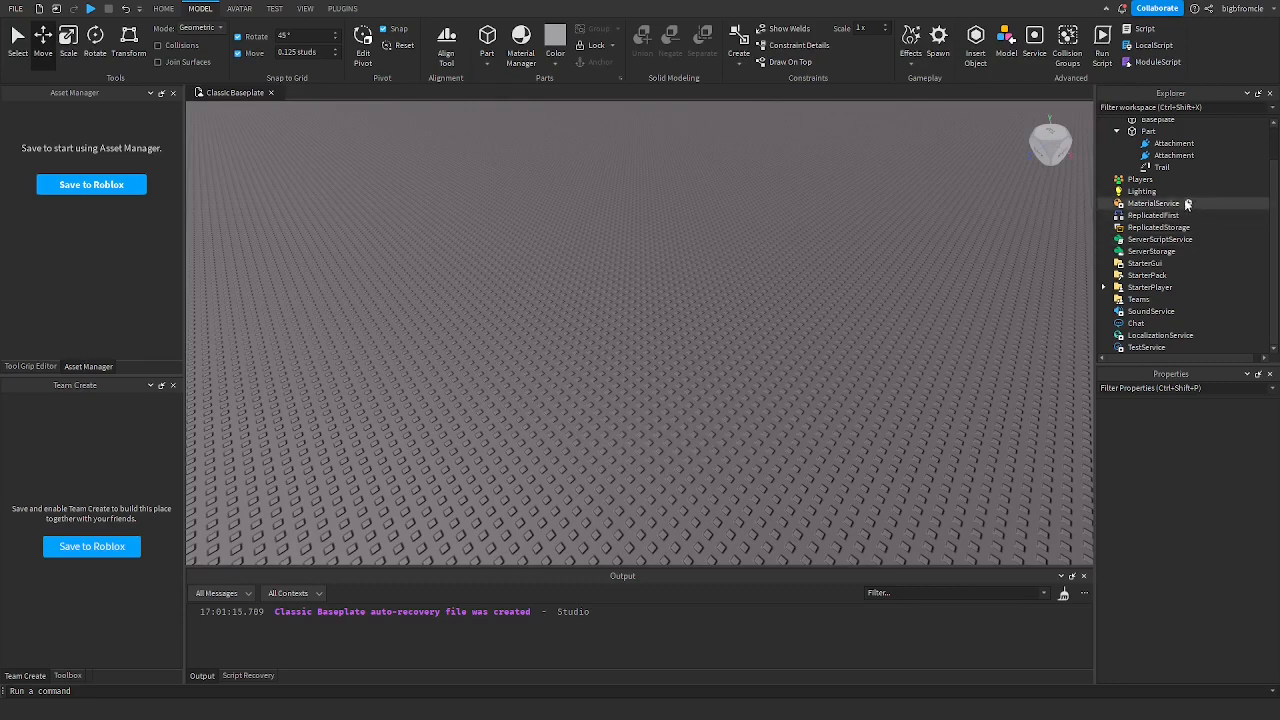
# Step: Move the Trail from the Part into ReplicatedStorage
pyautogui.click(1164, 168)
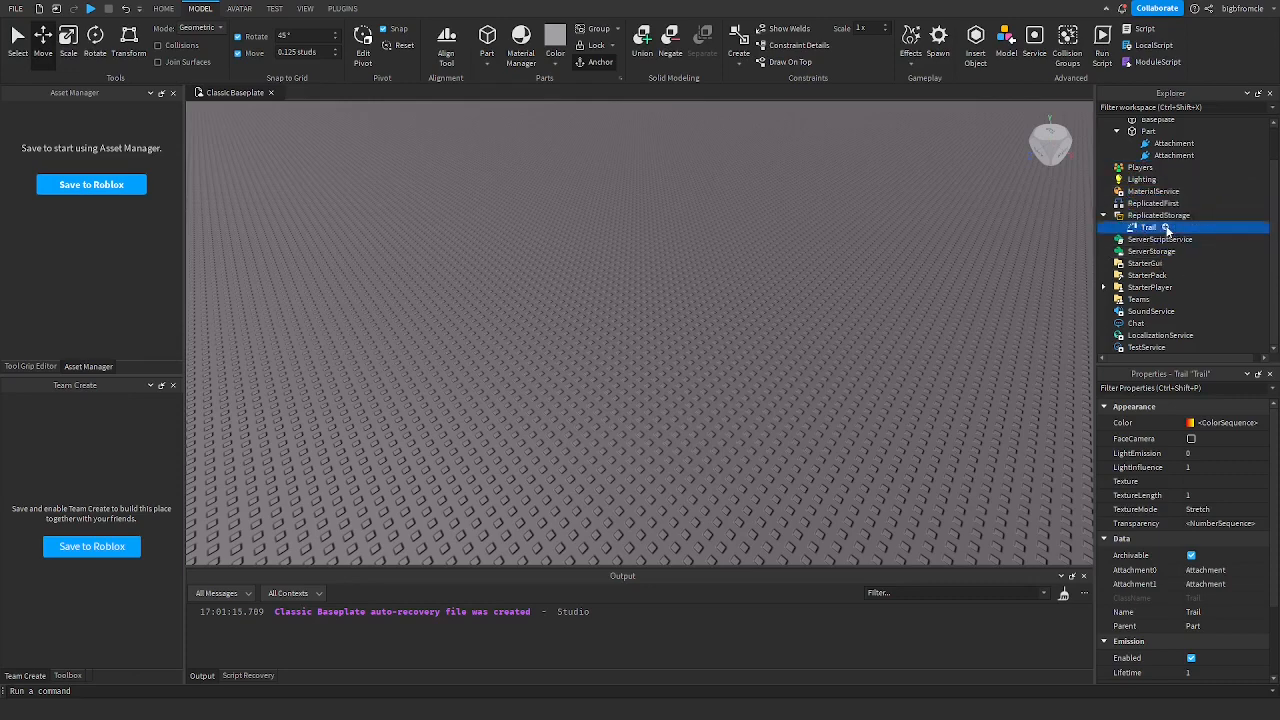
pyautogui.click(238, 8)
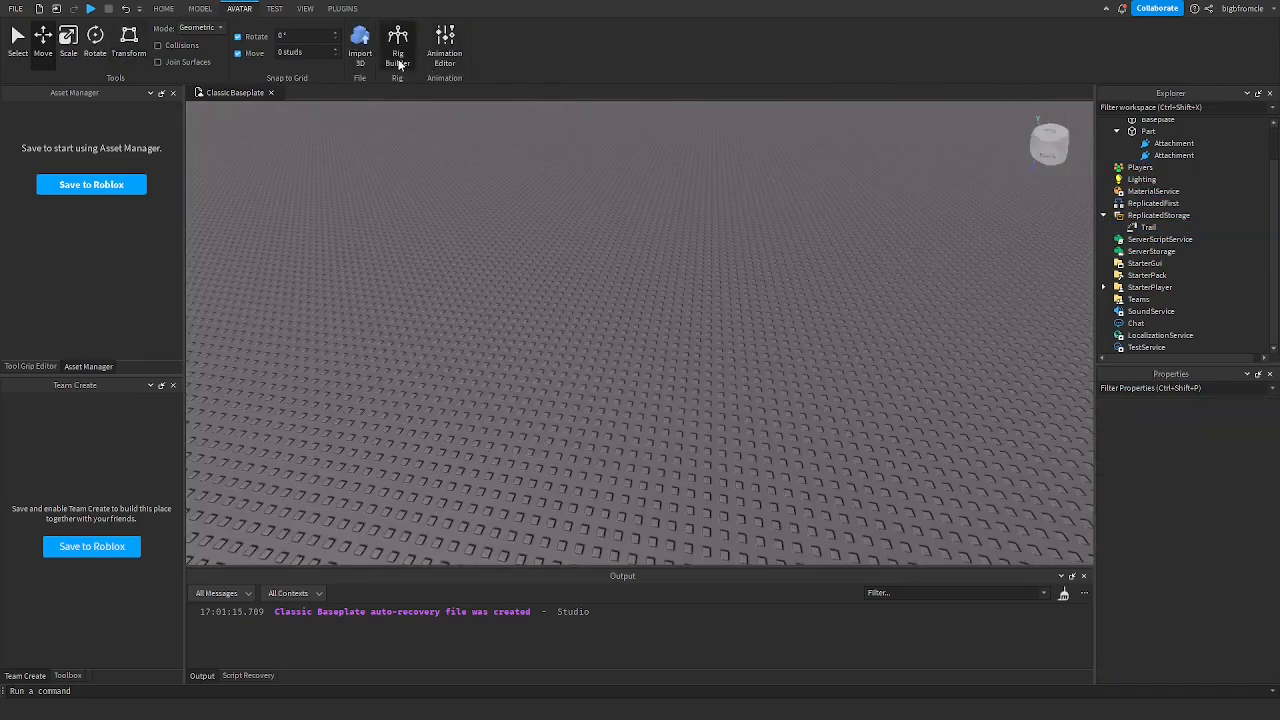
# Step: Insert an R15 Dummy rig with the Rig Builder
pyautogui.click(398, 44)
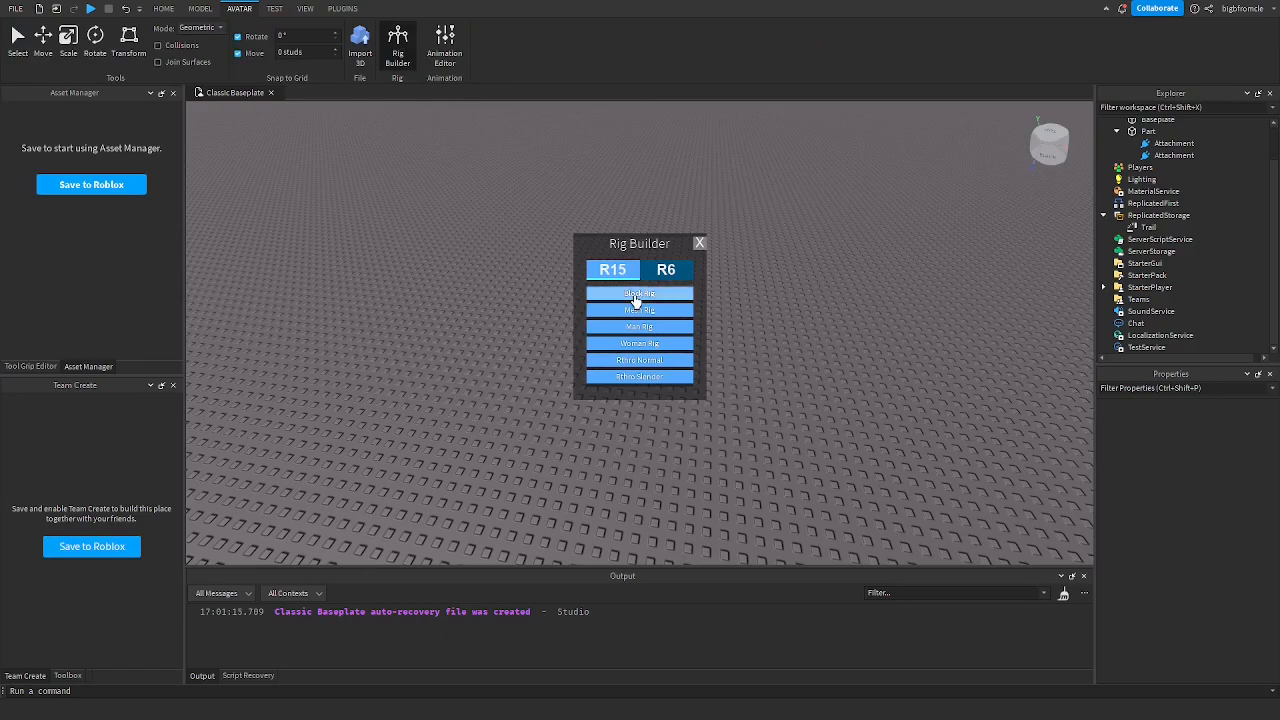
pyautogui.click(638, 292)
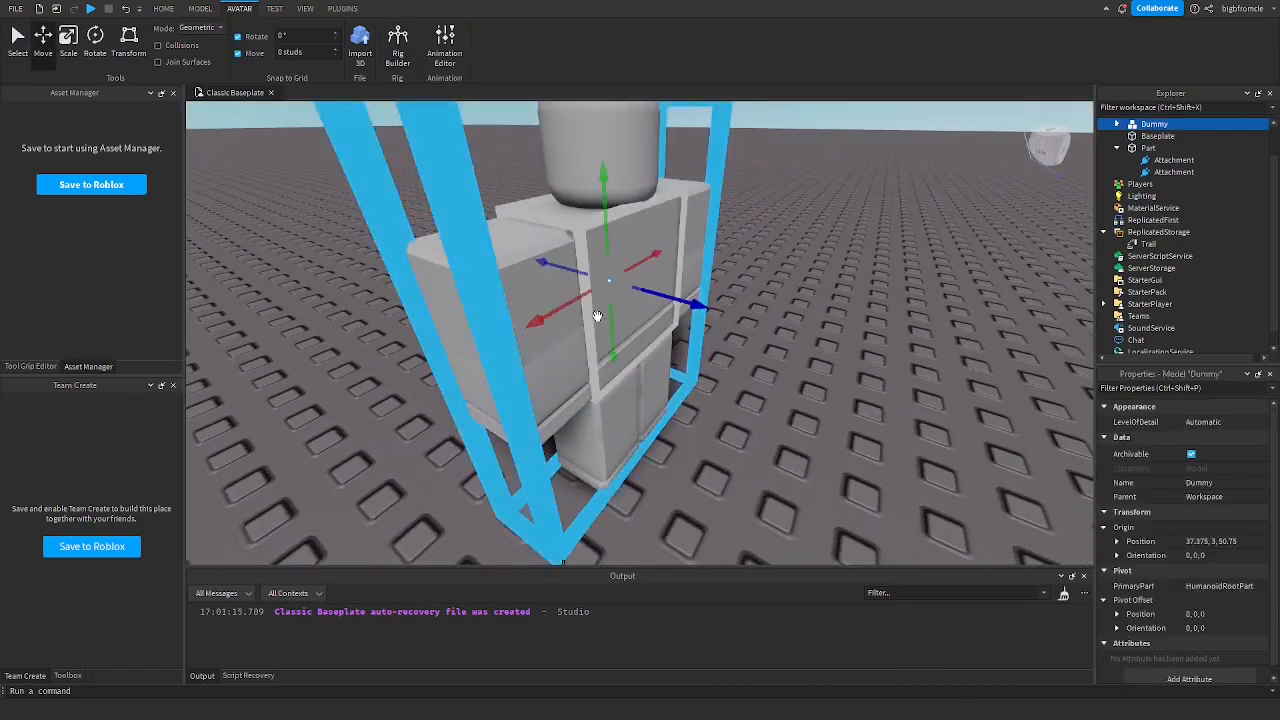
# Step: Expand Dummy > HumanoidRootPart in Explorer to inspect its attachments
pyautogui.click(1116, 124)
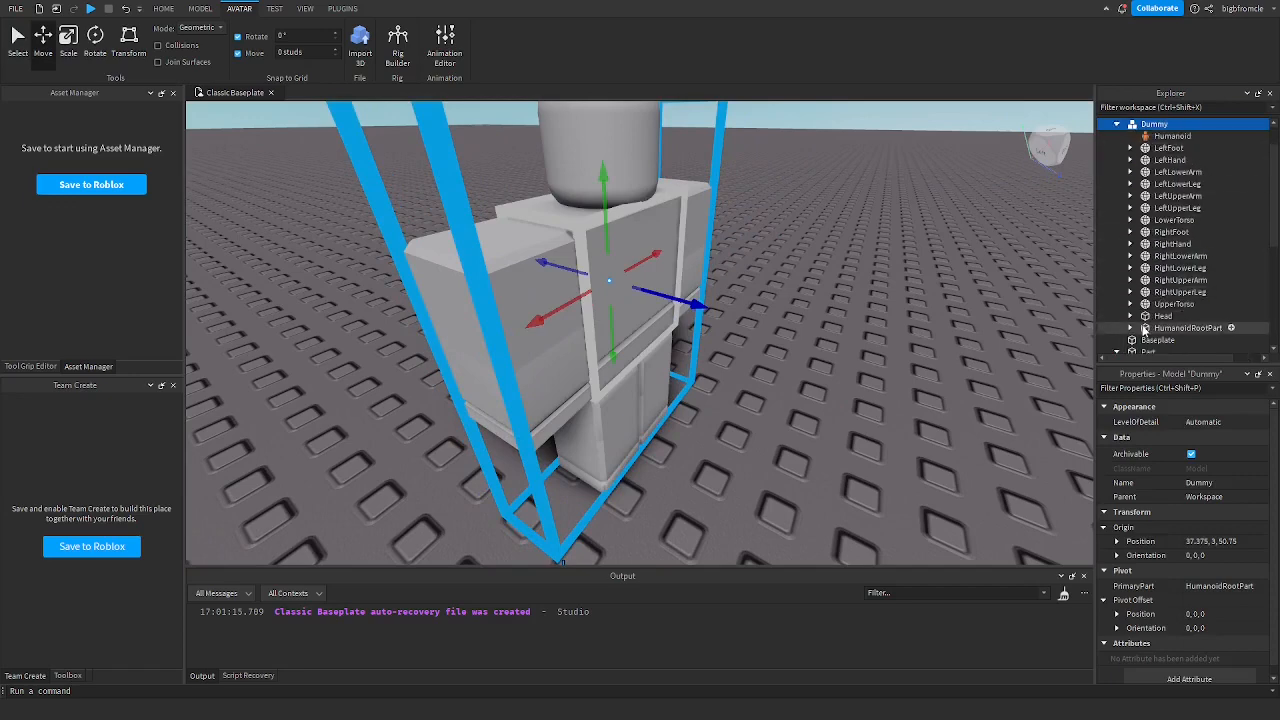
pyautogui.click(1188, 272)
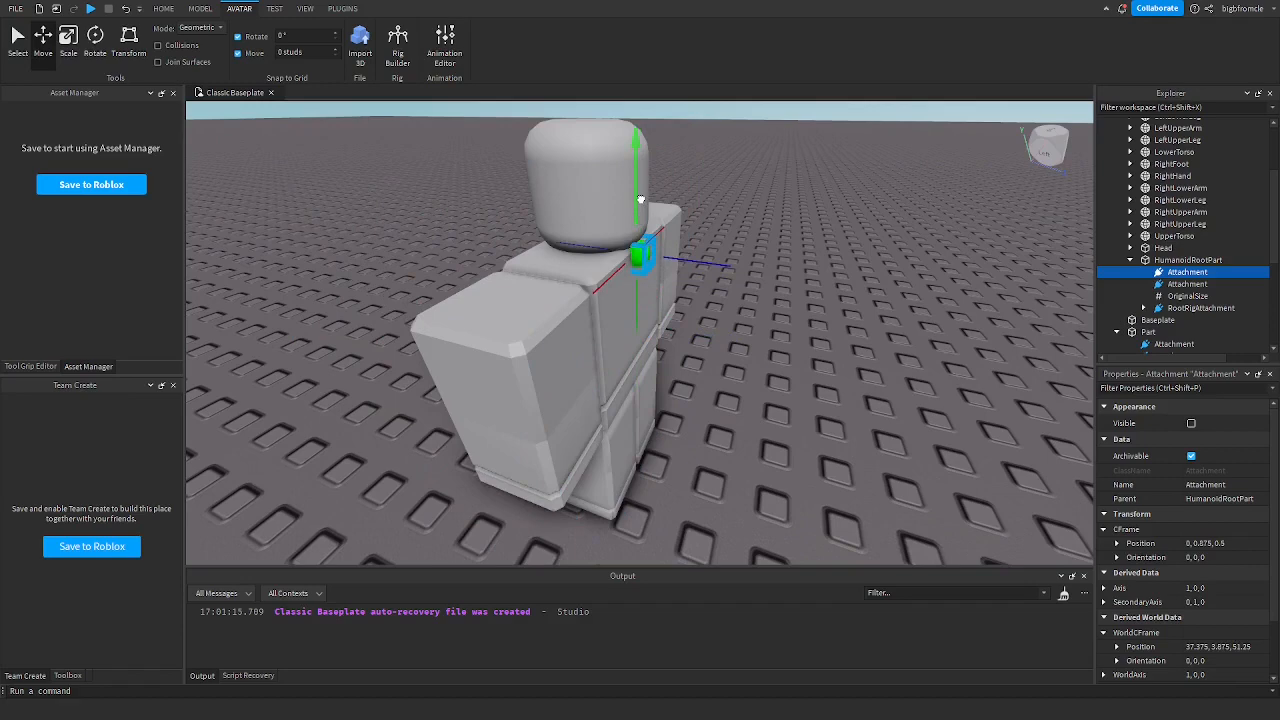
pyautogui.click(1188, 284)
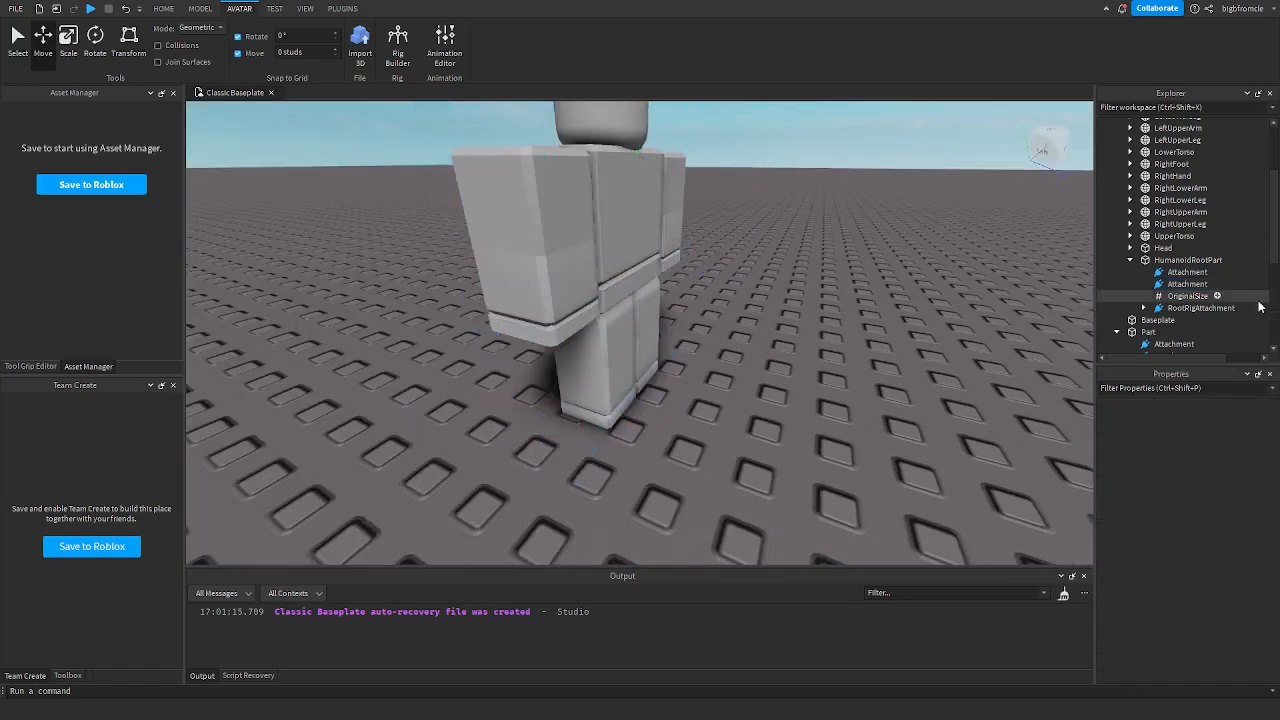
pyautogui.click(1188, 284)
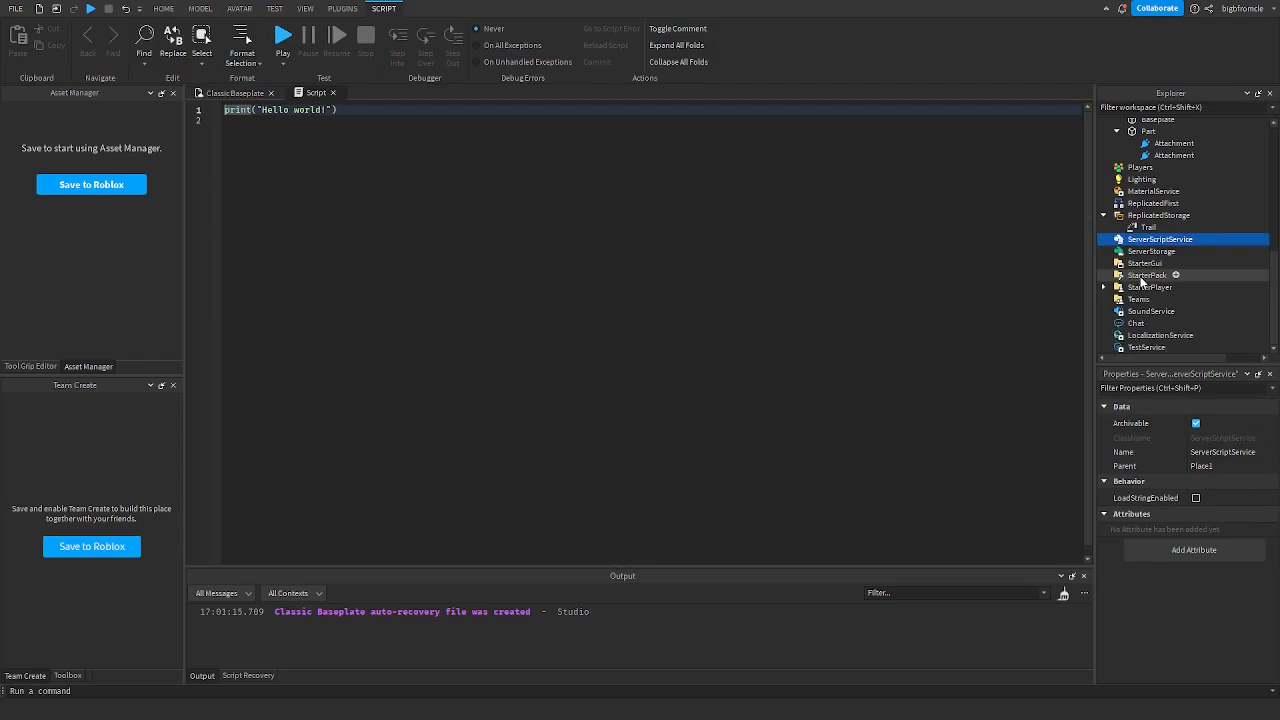
# Step: Write a game.Players.PlayerAdded:Connect(function(plr)) handler in the server script
pyautogui.click(1104, 240)
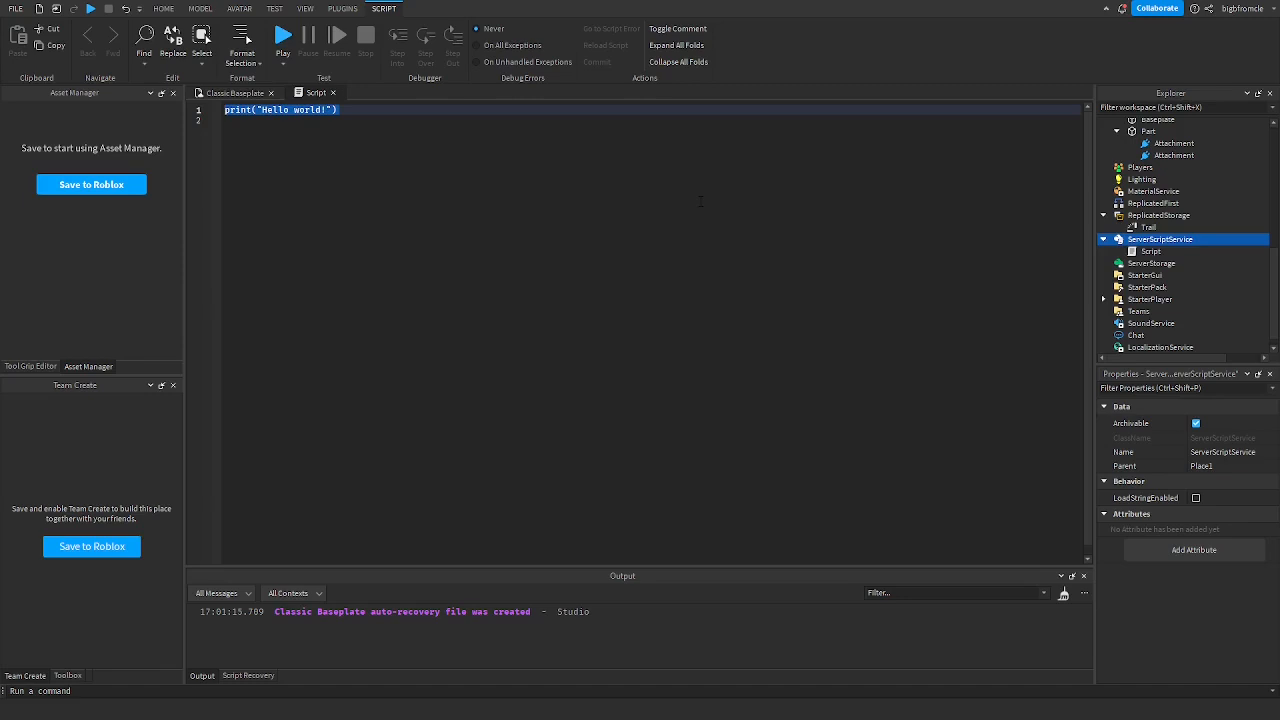
pyautogui.write('game.Players.PlayerAdded')
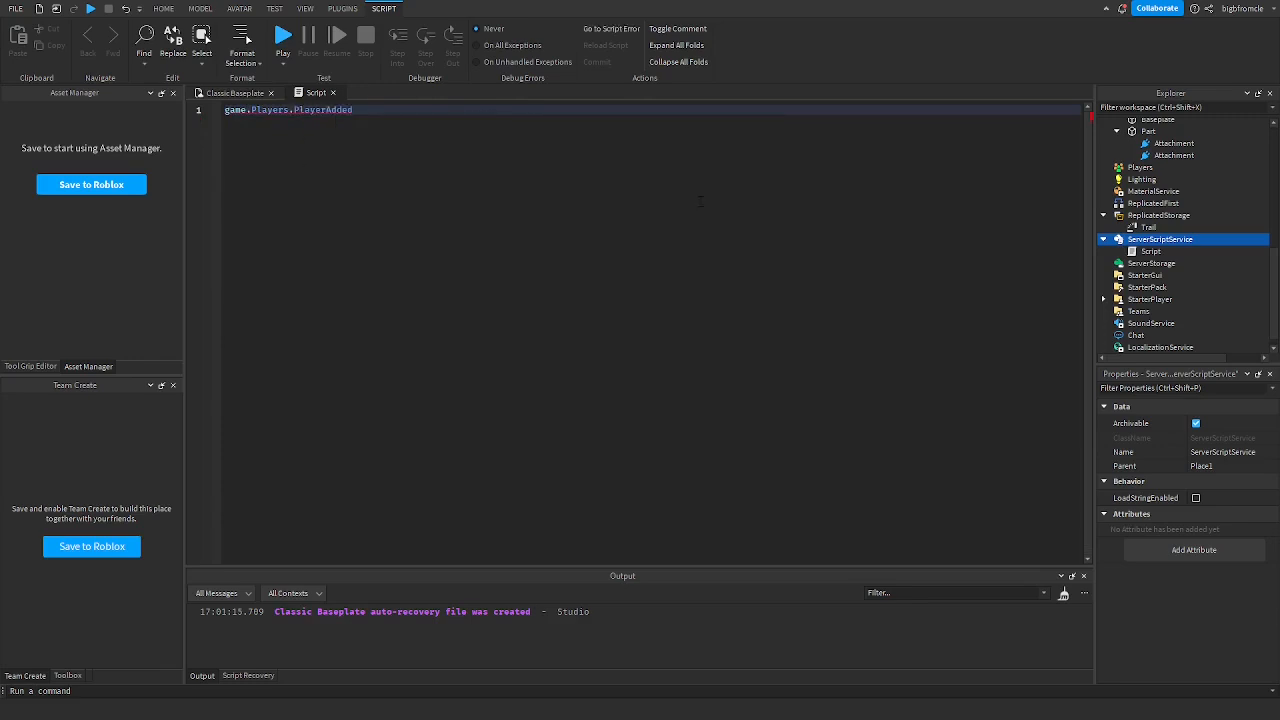
pyautogui.write(':Connect(function(pla')
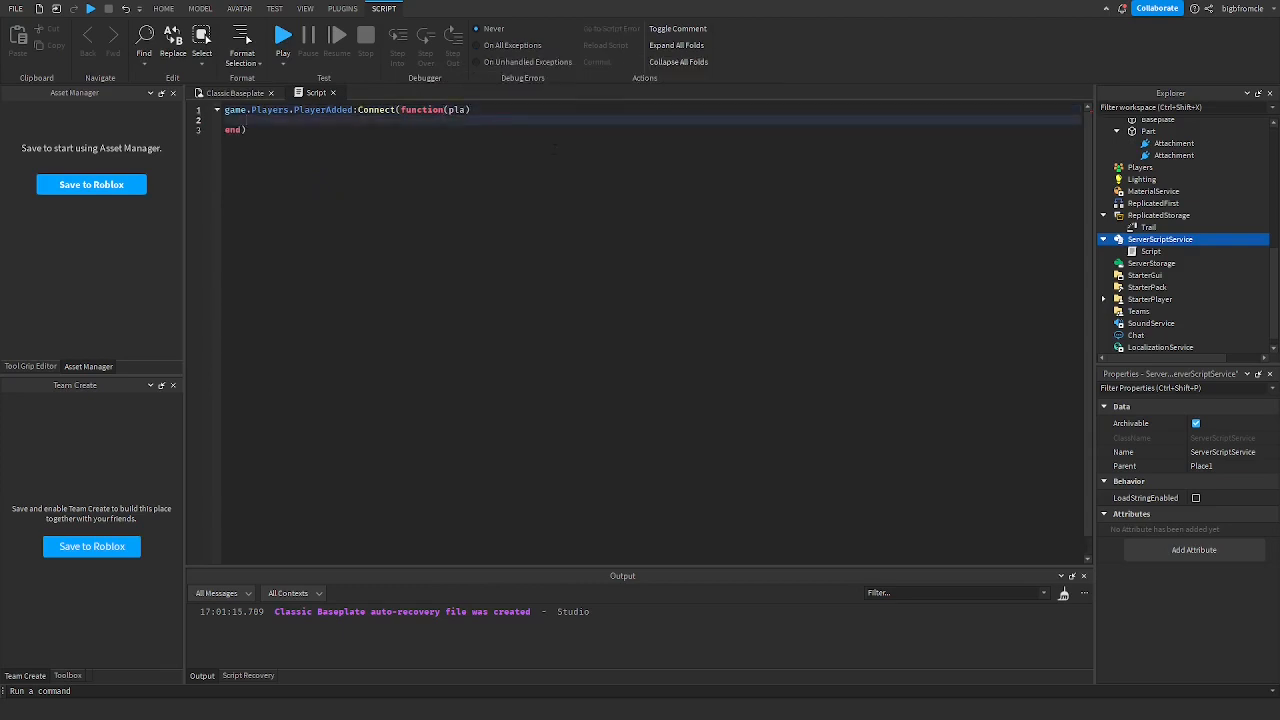
pyautogui.write('pla')
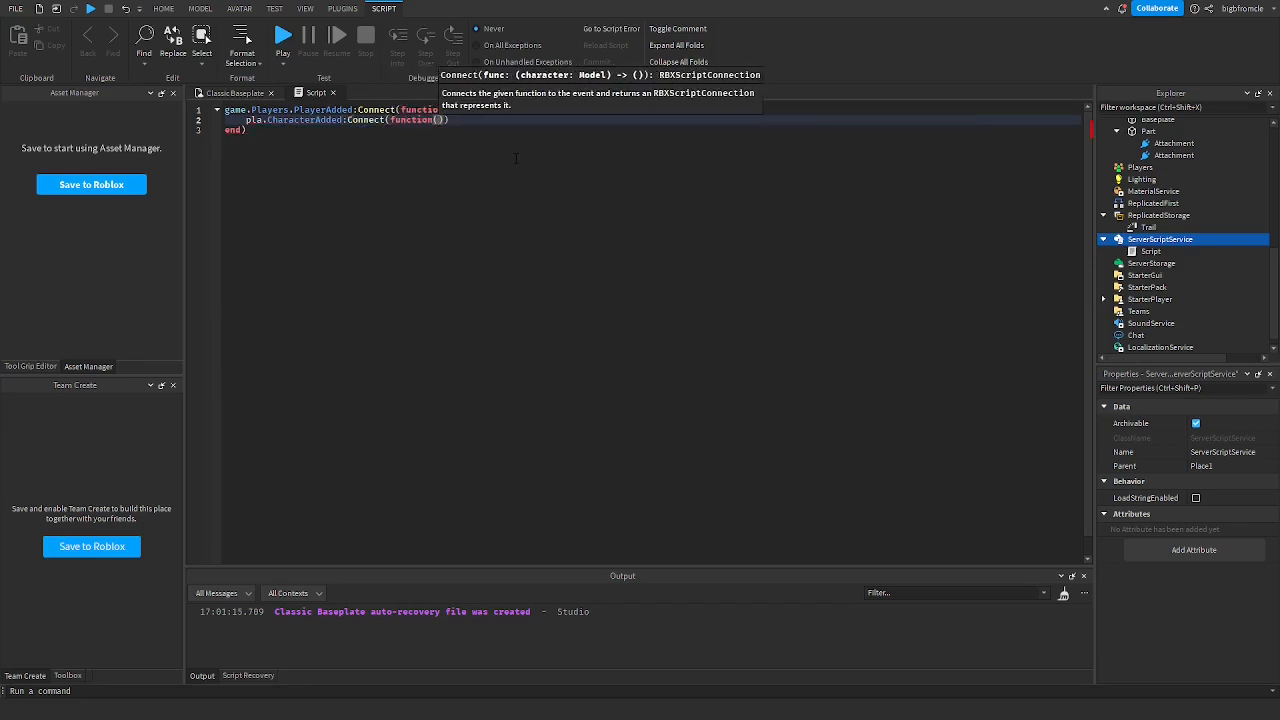
# Step: Inside CharacterAdded, add char:WaitForChild("HumanoidRootPart")
pyautogui.write('char')
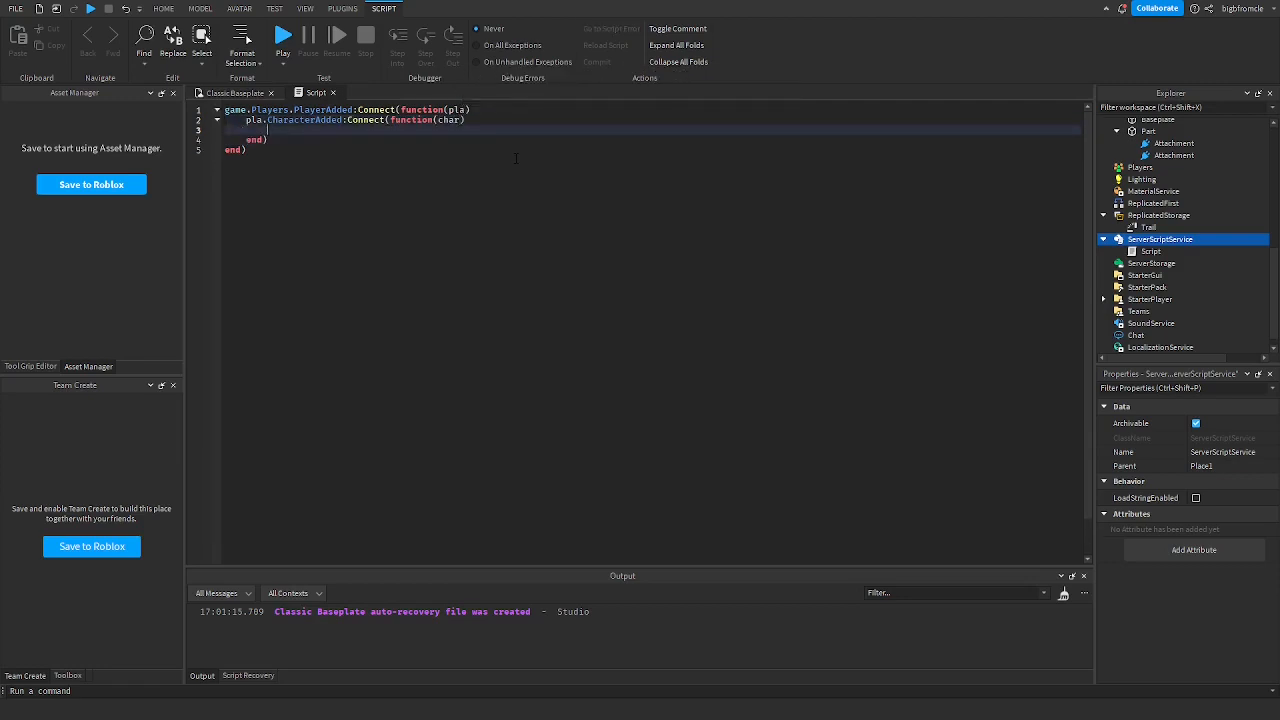
pyautogui.write('char:WaitForChild(')
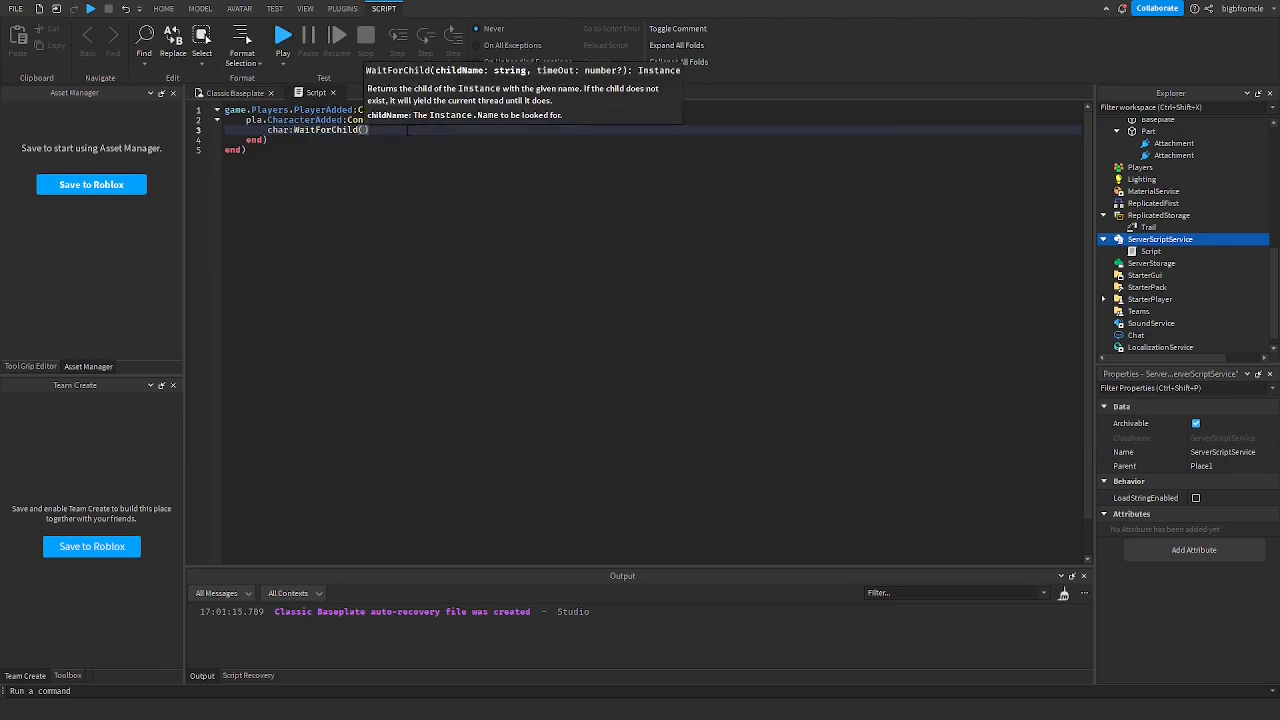
pyautogui.write('HumanoidRootPart"')
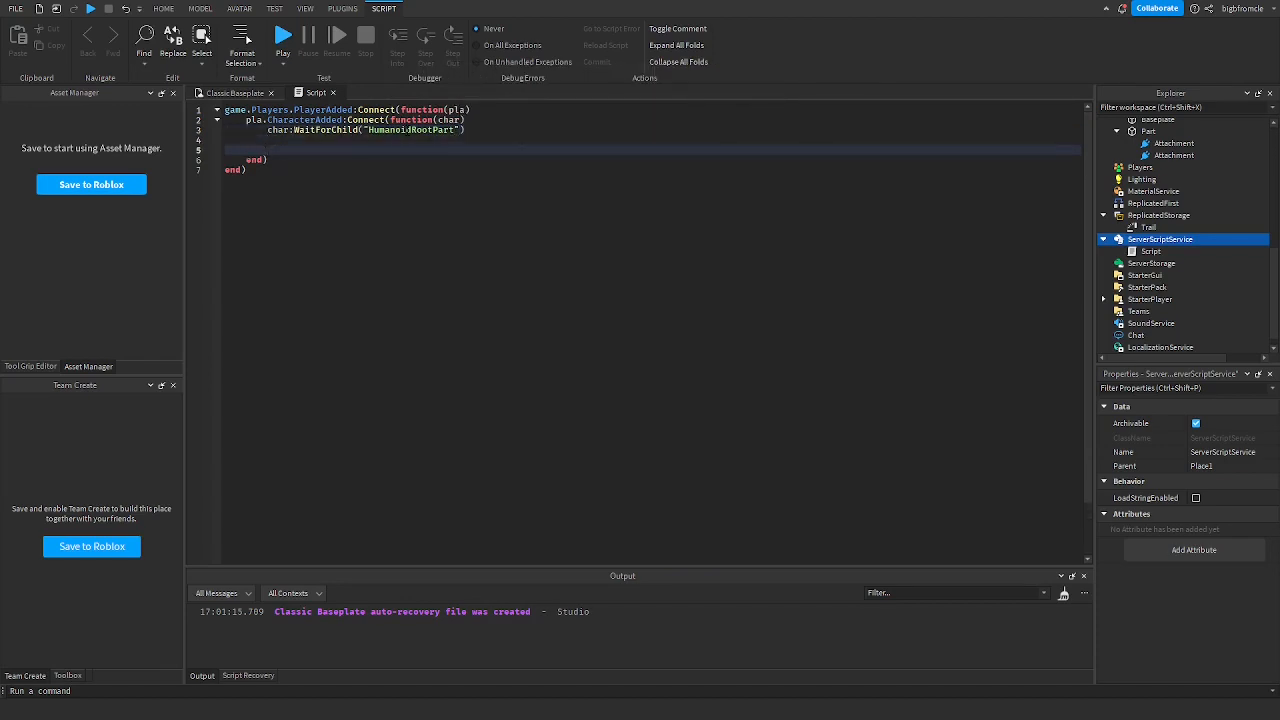
# Step: Create attachment0 with Instance.new("Attachment") parented to char.HumanoidRootPart
pyautogui.write('local attachment0 =')
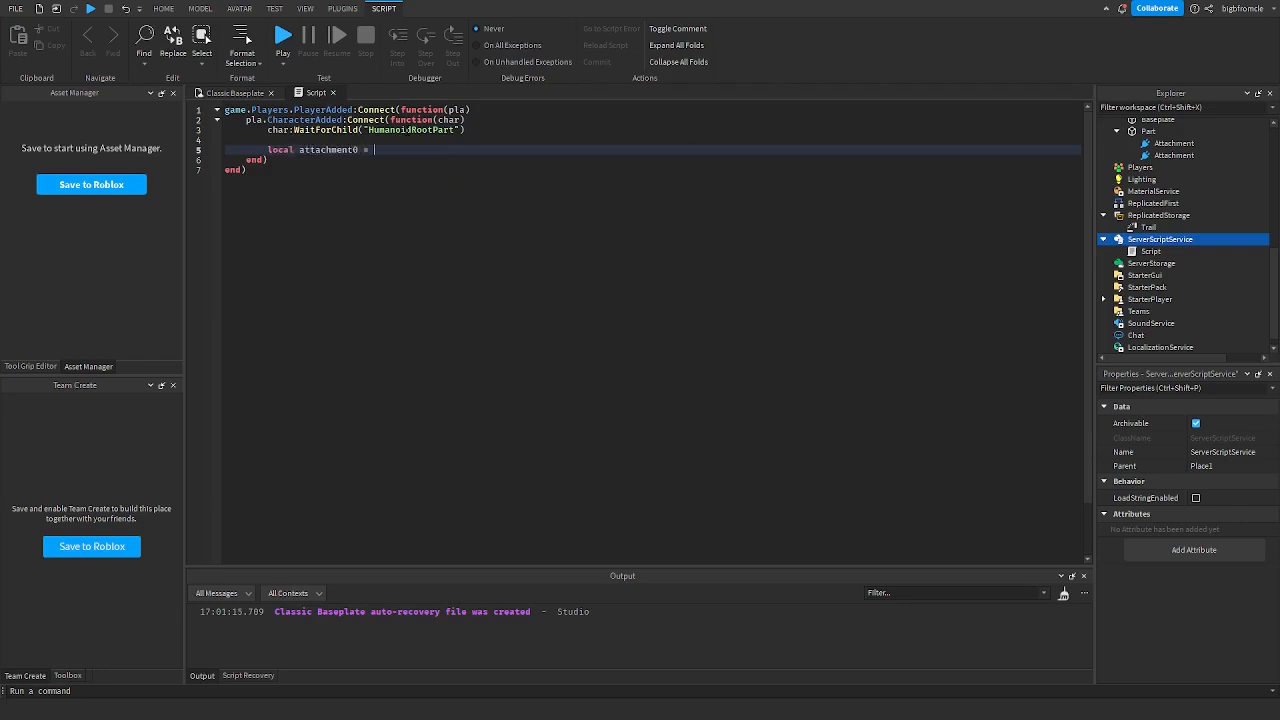
pyautogui.write('Instance.')
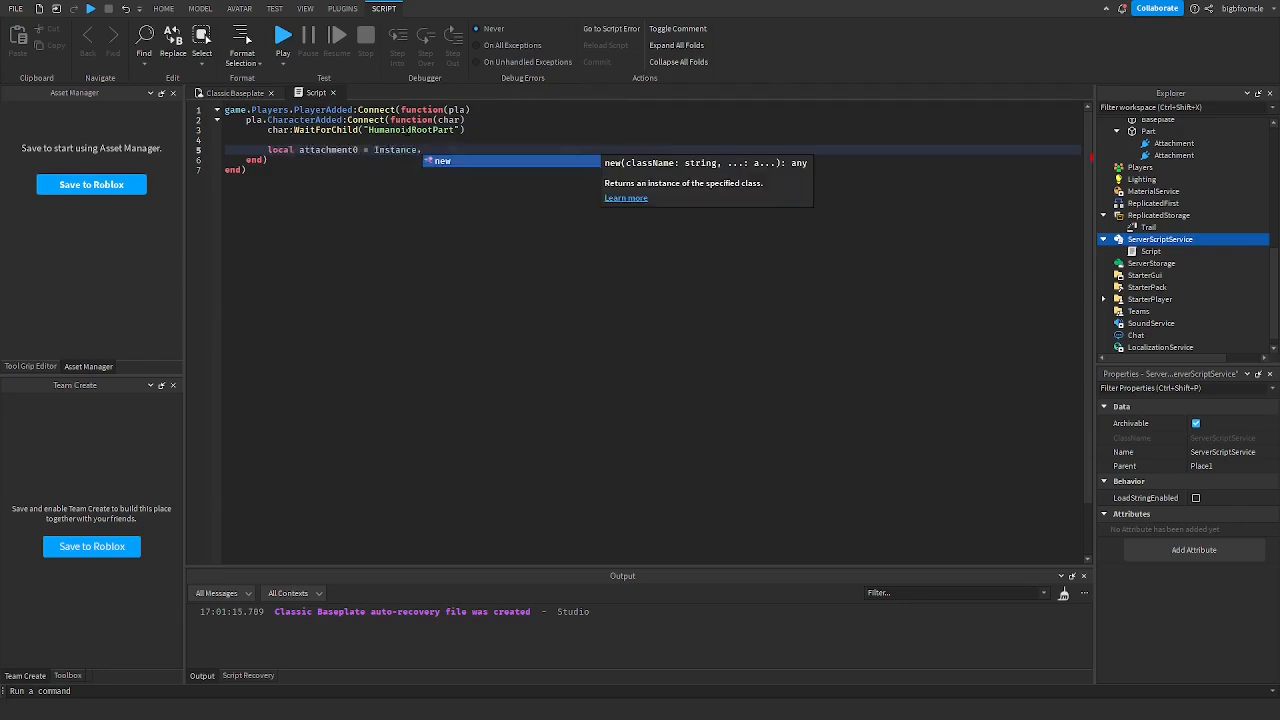
pyautogui.write('("Attachment')
pyautogui.write('attachment0')
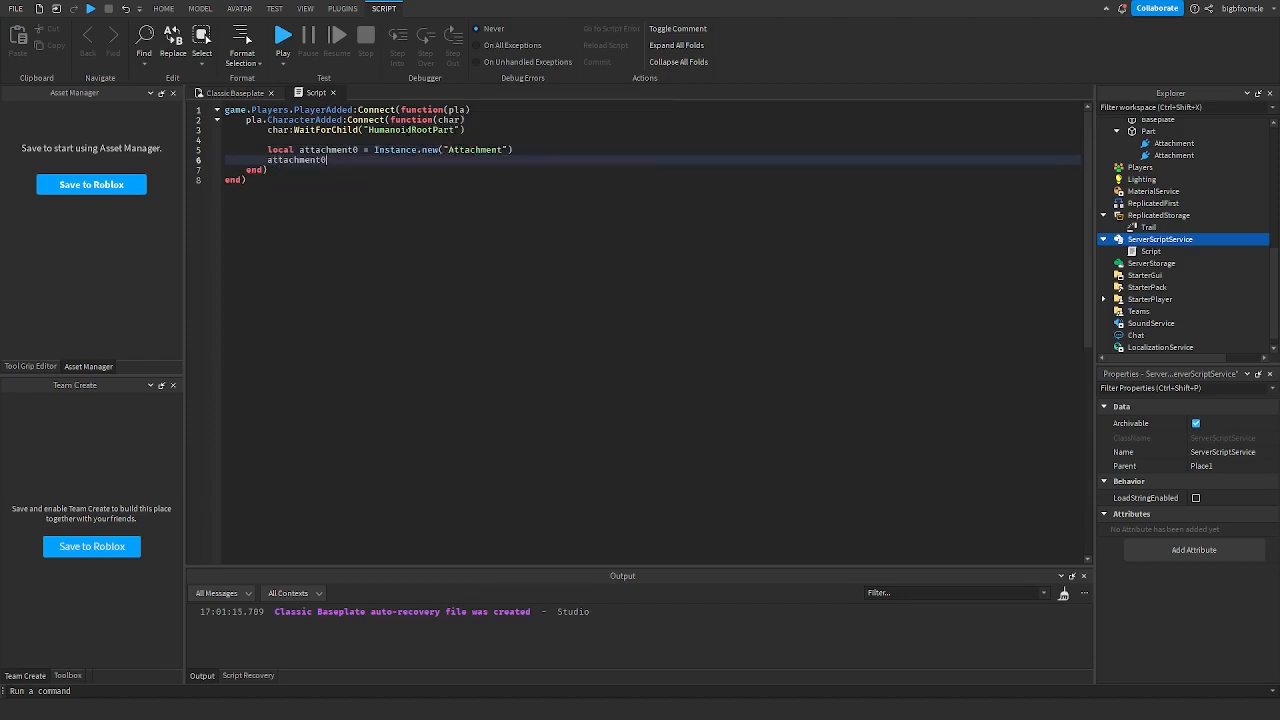
pyautogui.write('.Parent =')
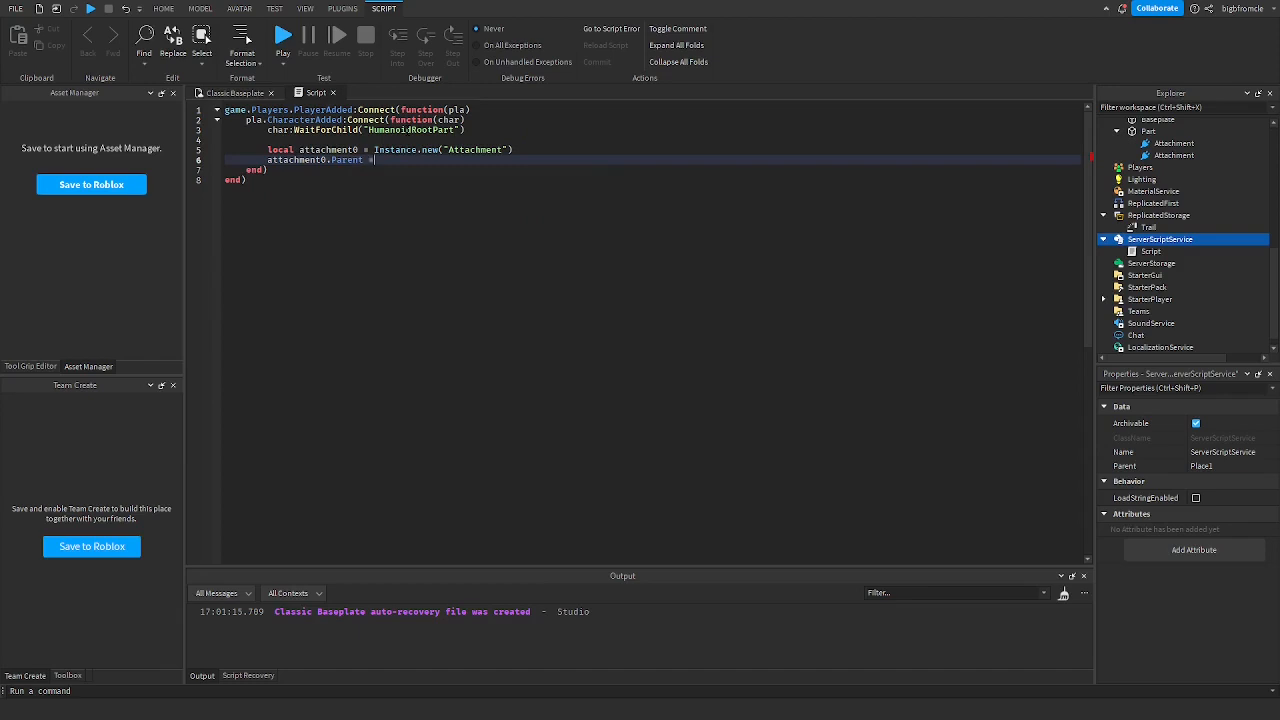
pyautogui.write('char')
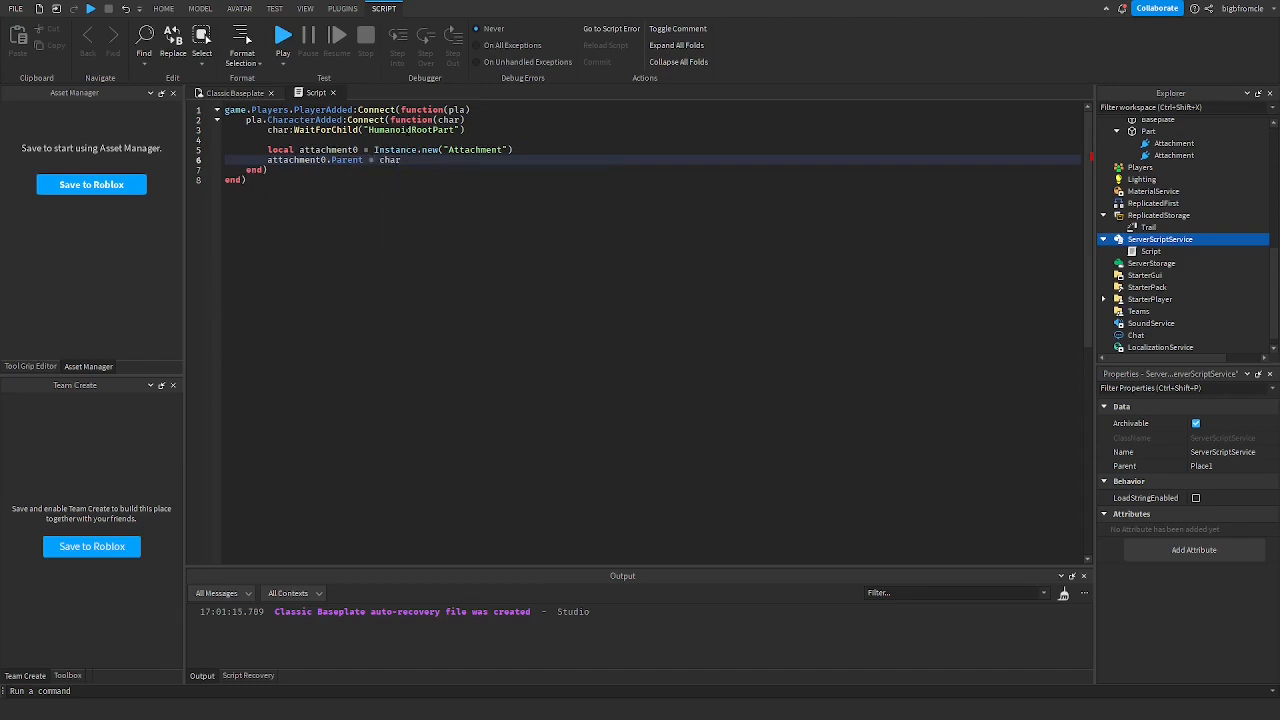
pyautogui.write('HumanoidRootPart')
pyautogui.write('attachment0.CFrame.P')
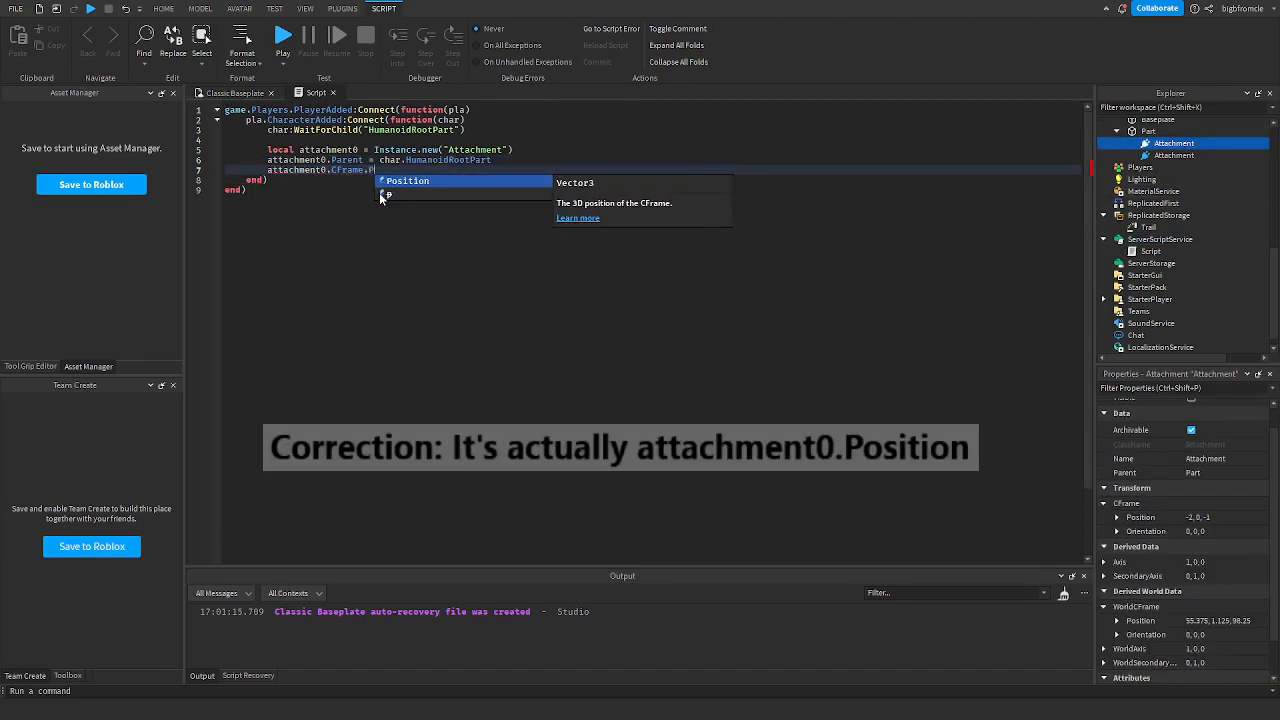
# Step: Set attachment0.Position to Vector3.new(-2, 0, -1), checked against the Part's attachment
pyautogui.click(408, 180)
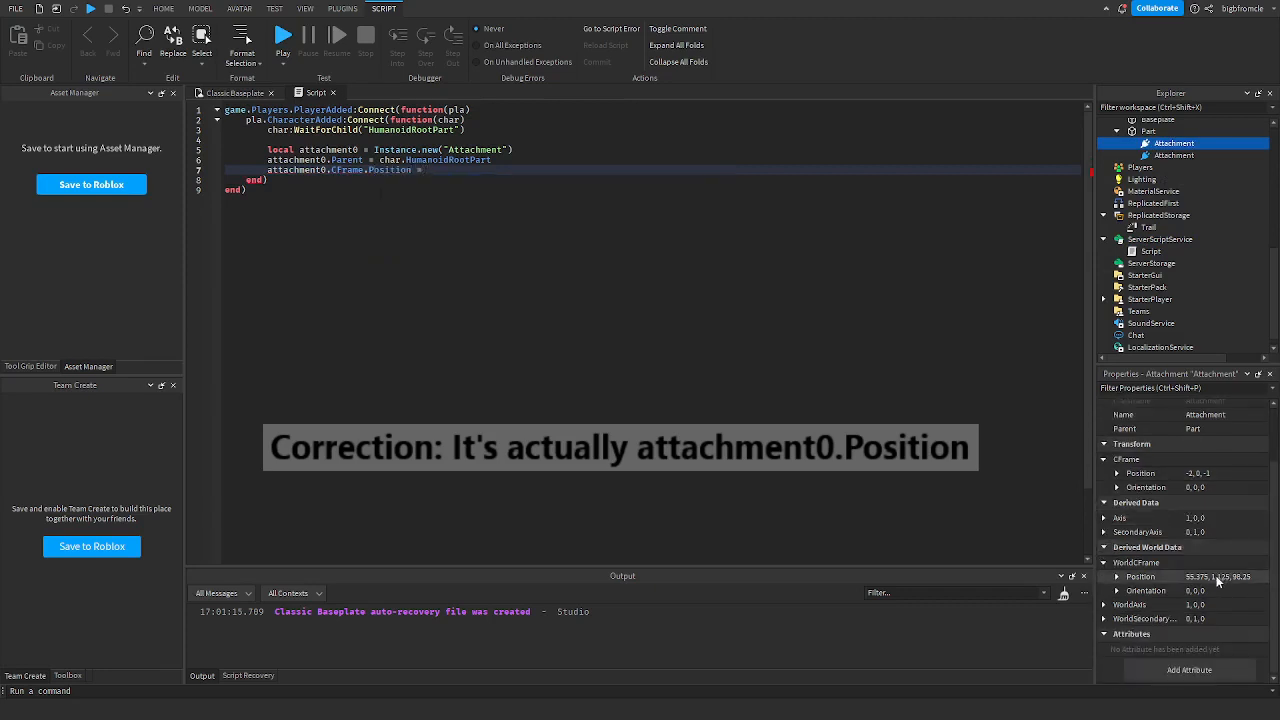
pyautogui.click(1140, 472)
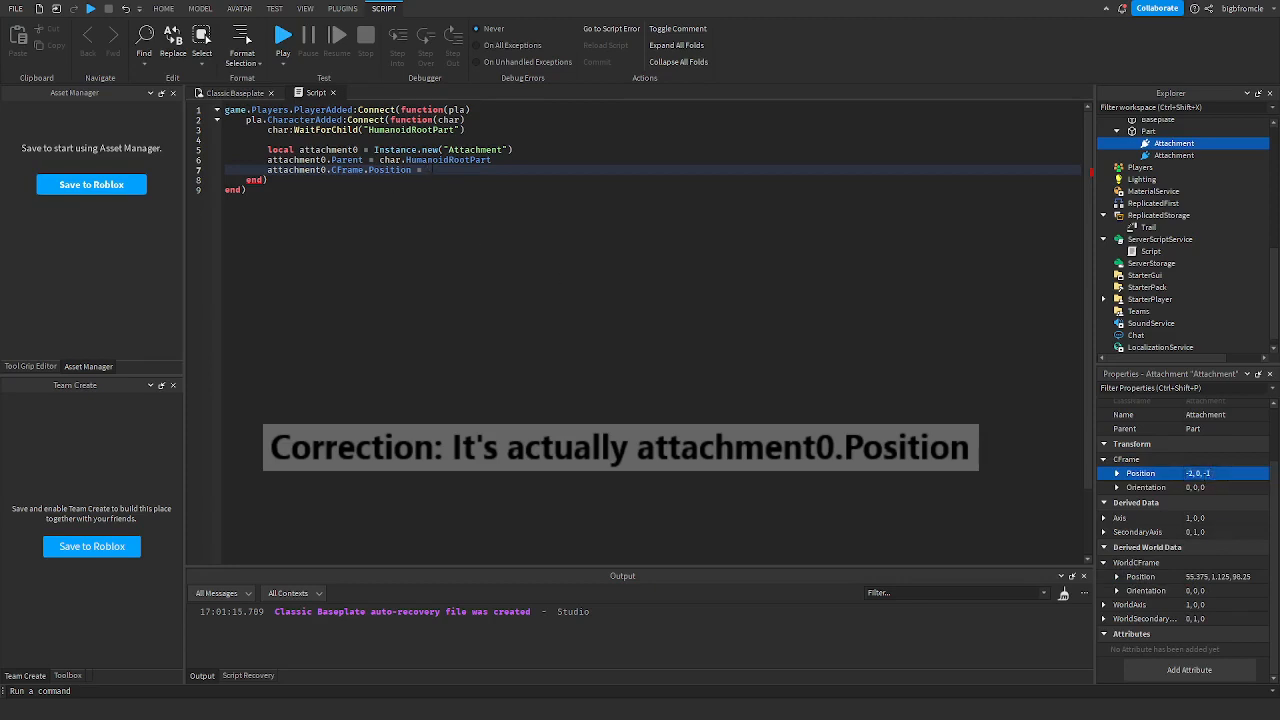
pyautogui.write('Vector3.new(-2, 0, -1')
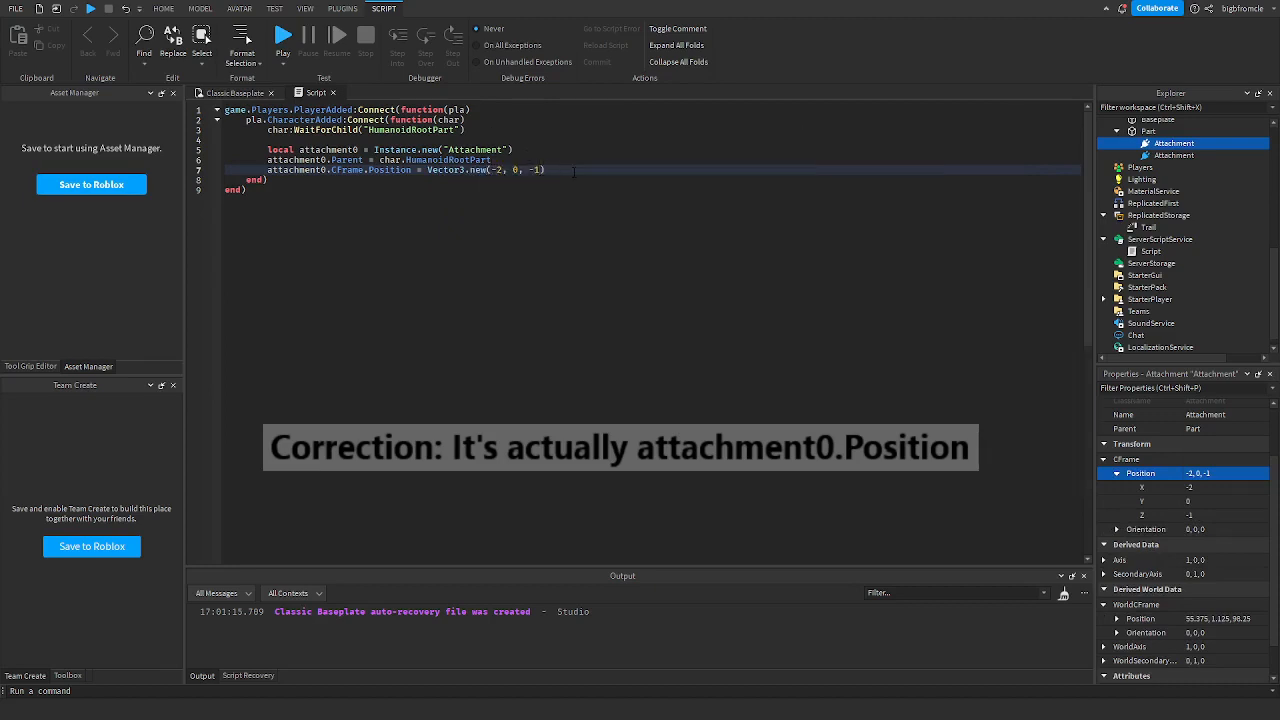
# Step: Create attachment1 on char.HumanoidRootPart positioned at Vector3.new(2, 0, -1)
pyautogui.write('loc')
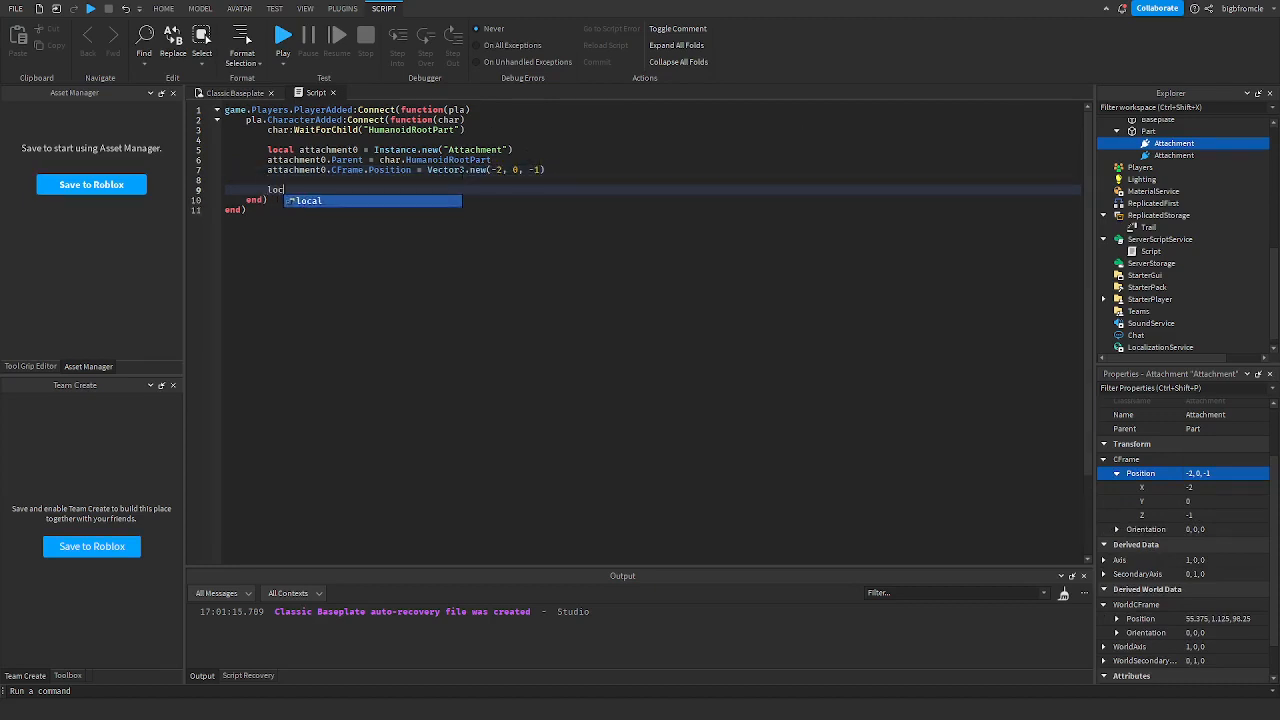
pyautogui.write('attackm,')
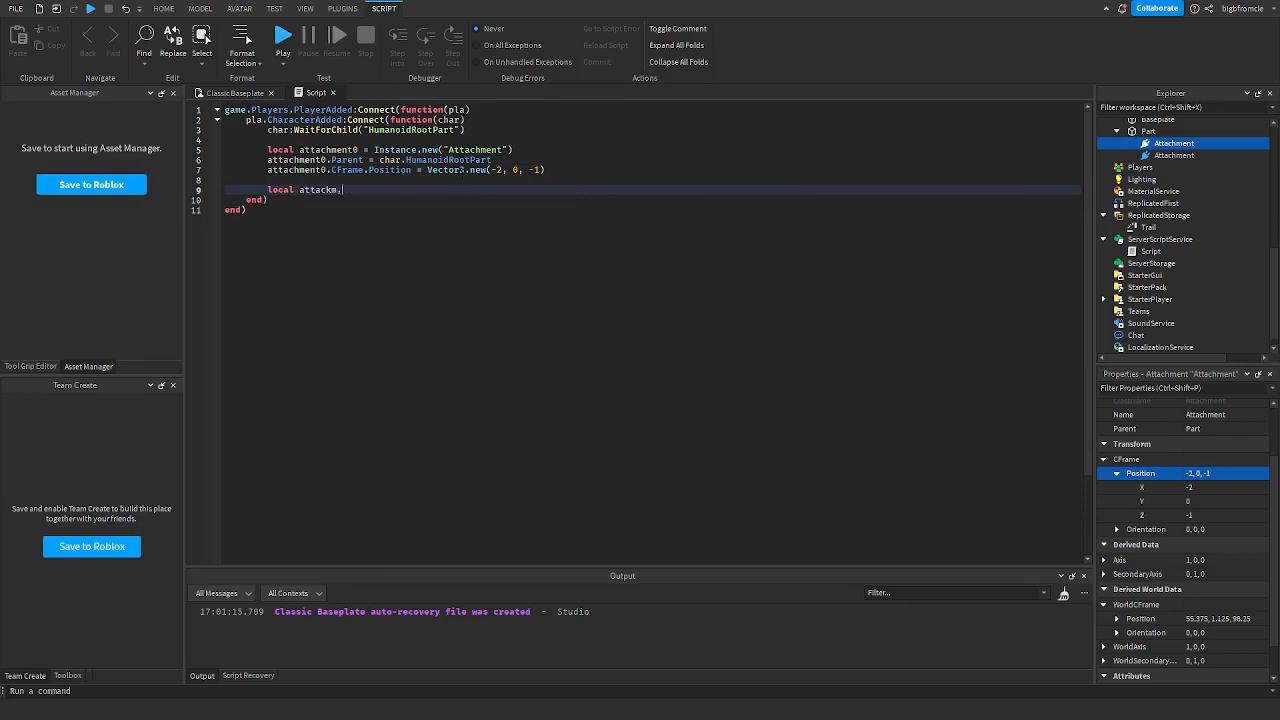
pyautogui.write('attachment1 = Instance.new("Attachment')
pyautogui.write('attachment1.Parent = char.H')
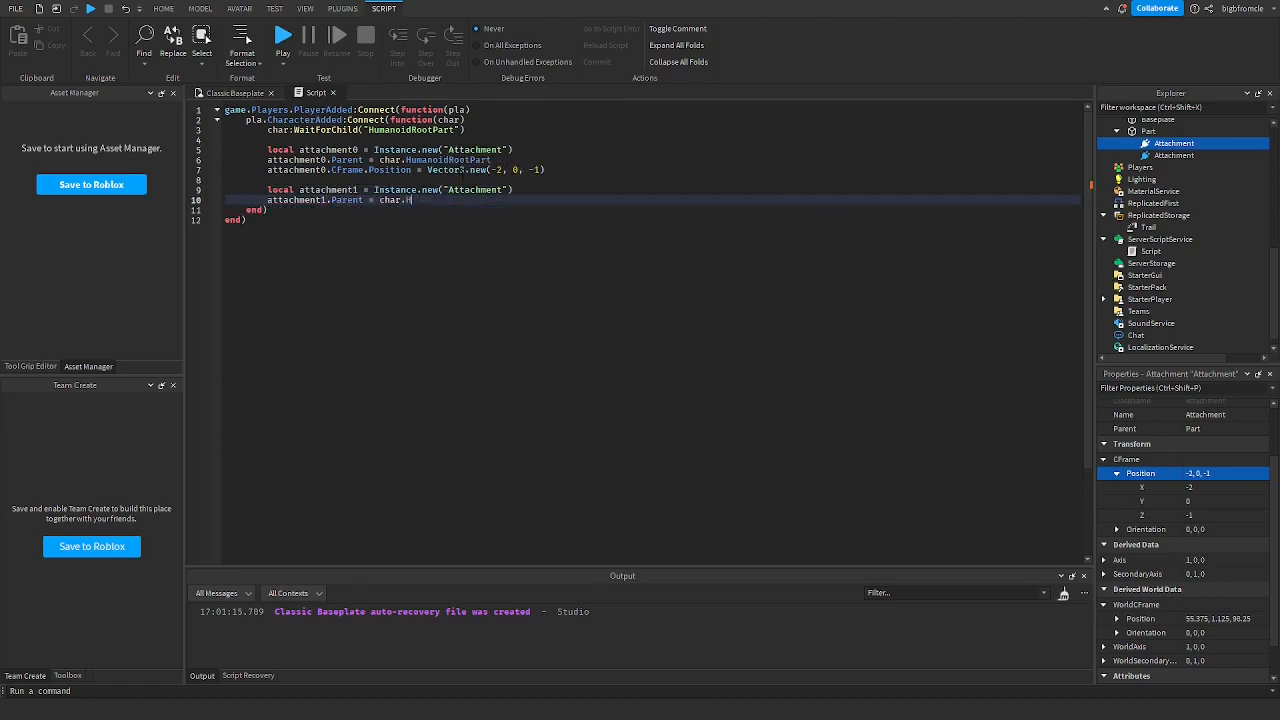
pyautogui.write('umanoidRootPart')
pyautogui.write('attachment1.CFrame.Position = Vector3.new()')
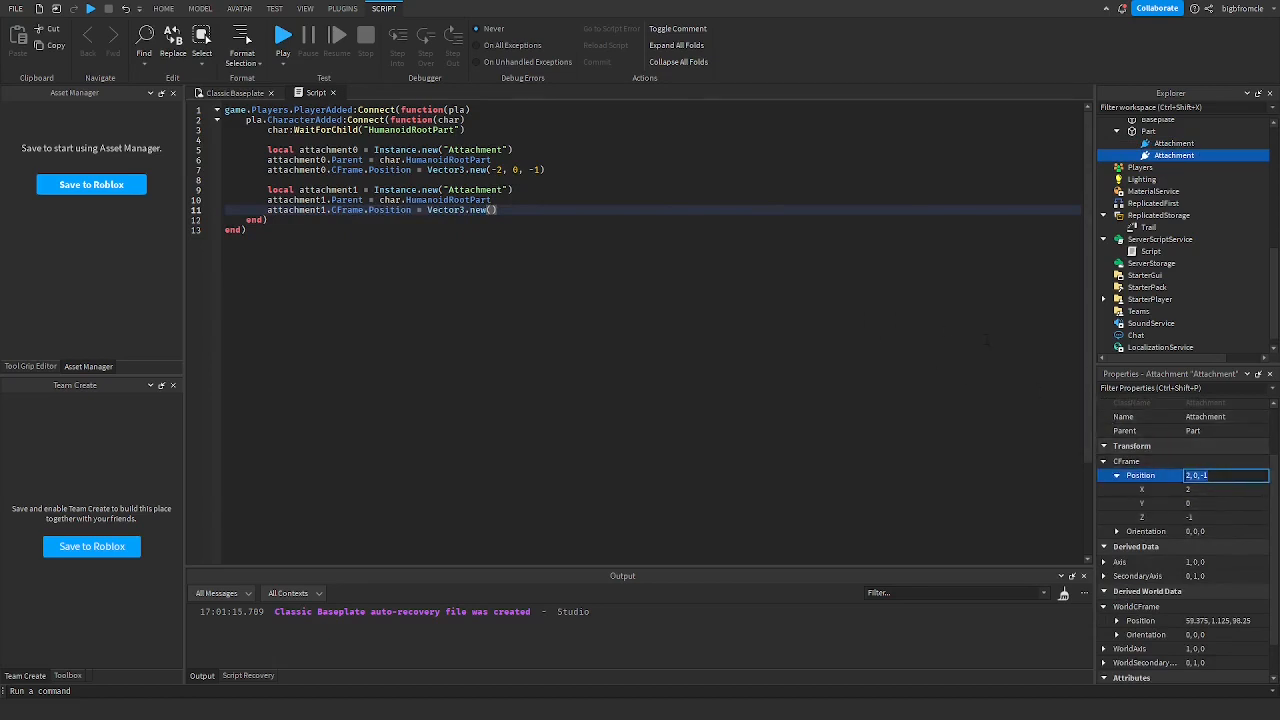
pyautogui.click(1176, 144)
pyautogui.write('2, 0, -1')
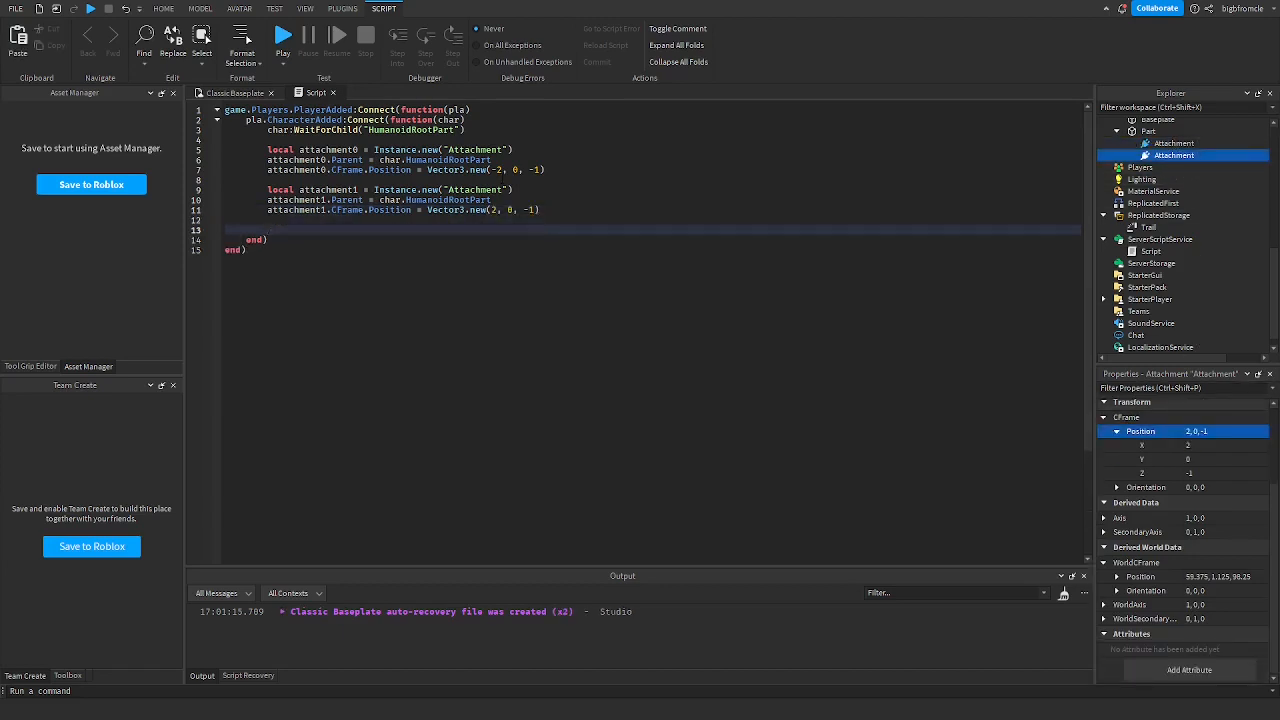
# Step: Clone game.ReplicatedStorage.Trail into local trail and parent it to char
pyautogui.write('local trail = game.ReplicatedStorage')
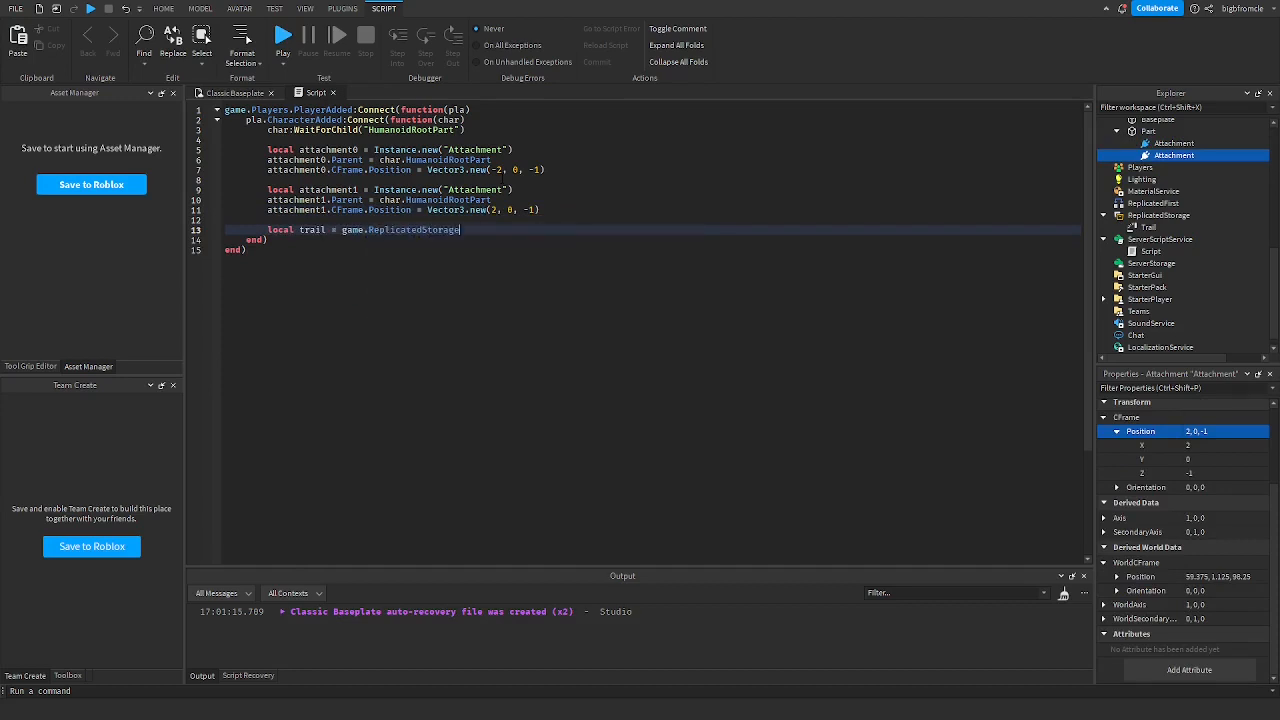
pyautogui.write('.Trail.')
pyautogui.write('trail.Parent')
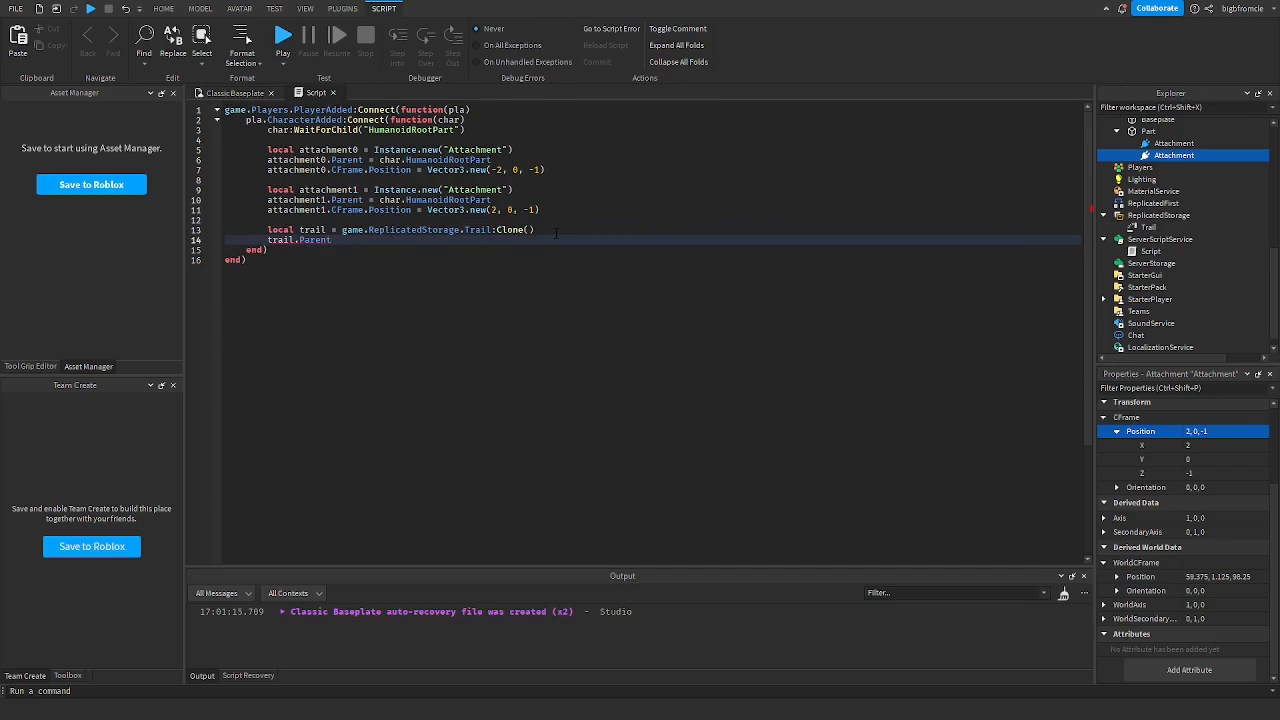
pyautogui.write('ga')
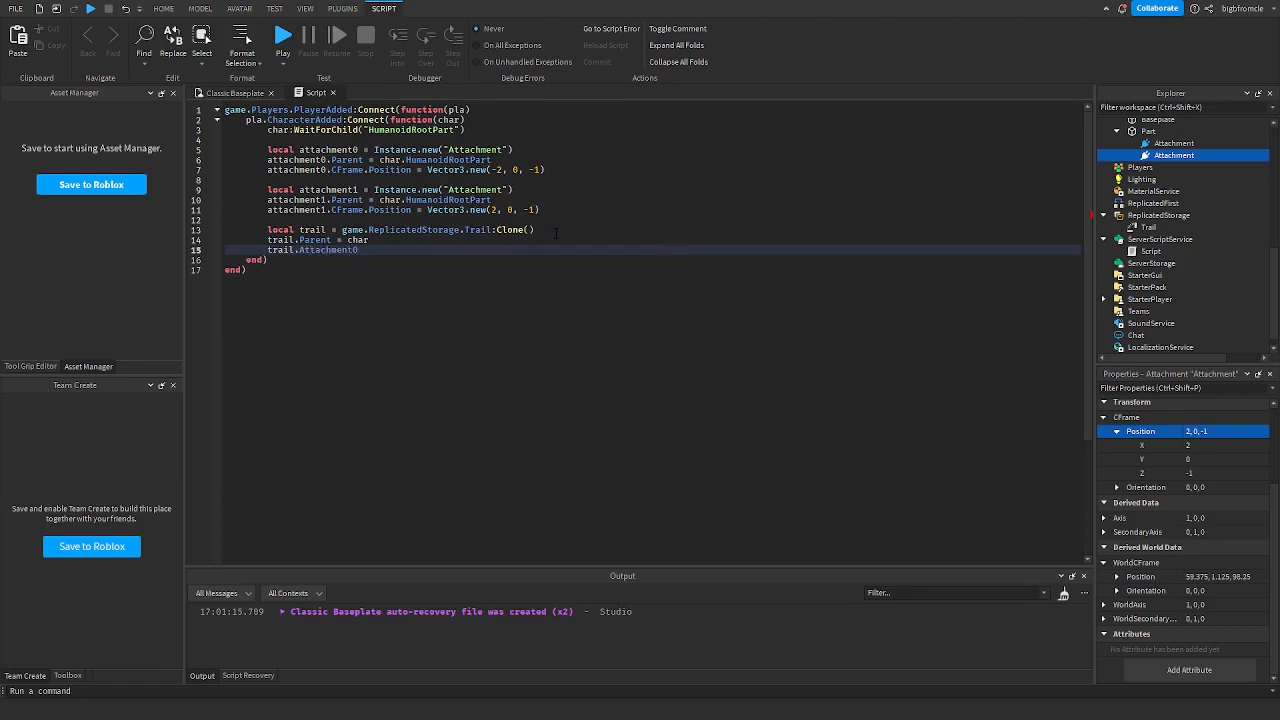
# Step: Link trail.Attachment0 and trail.Attachment1 to attachment0 and attachment1
pyautogui.write('atta')
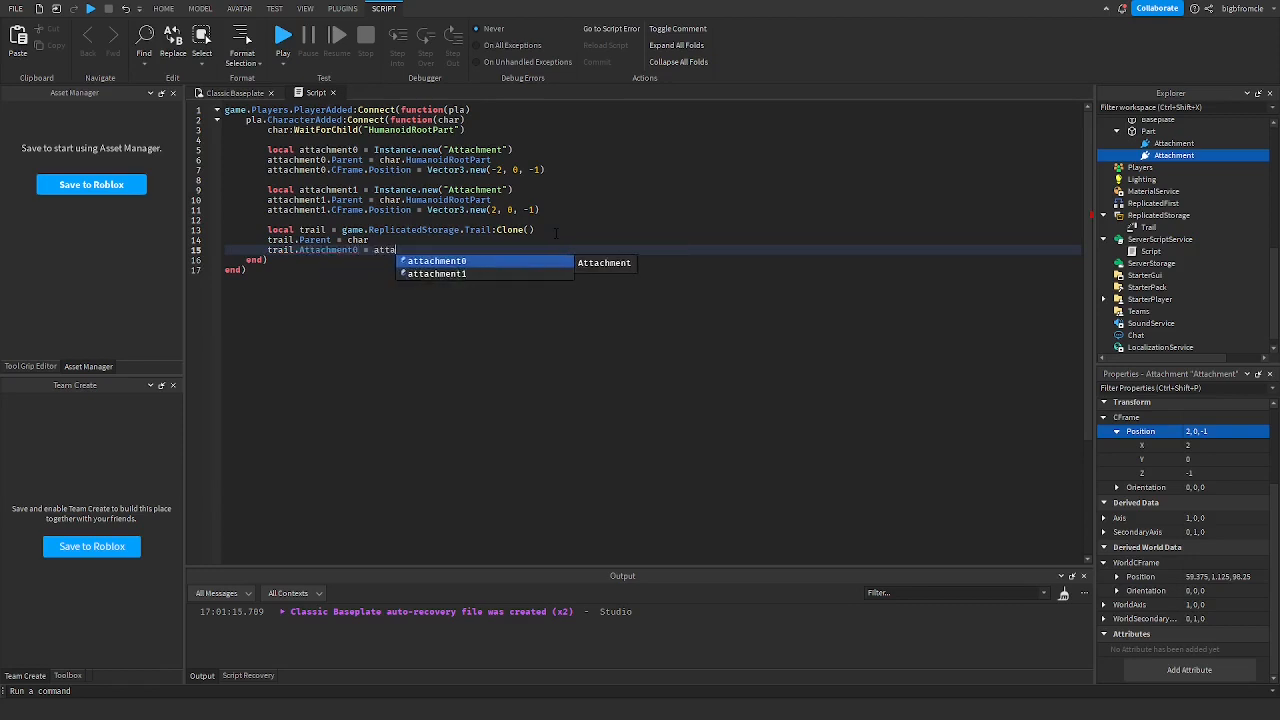
pyautogui.click(436, 260)
pyautogui.write('trail.Attachment1')
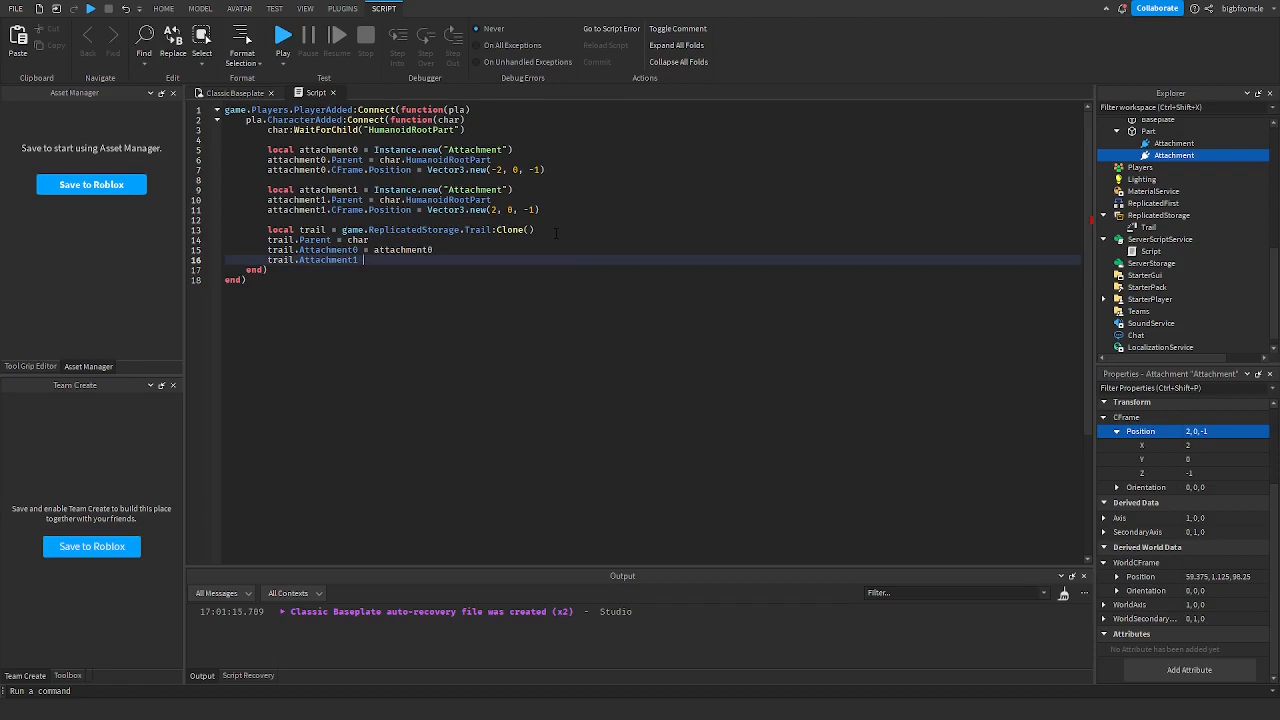
pyautogui.write('att')
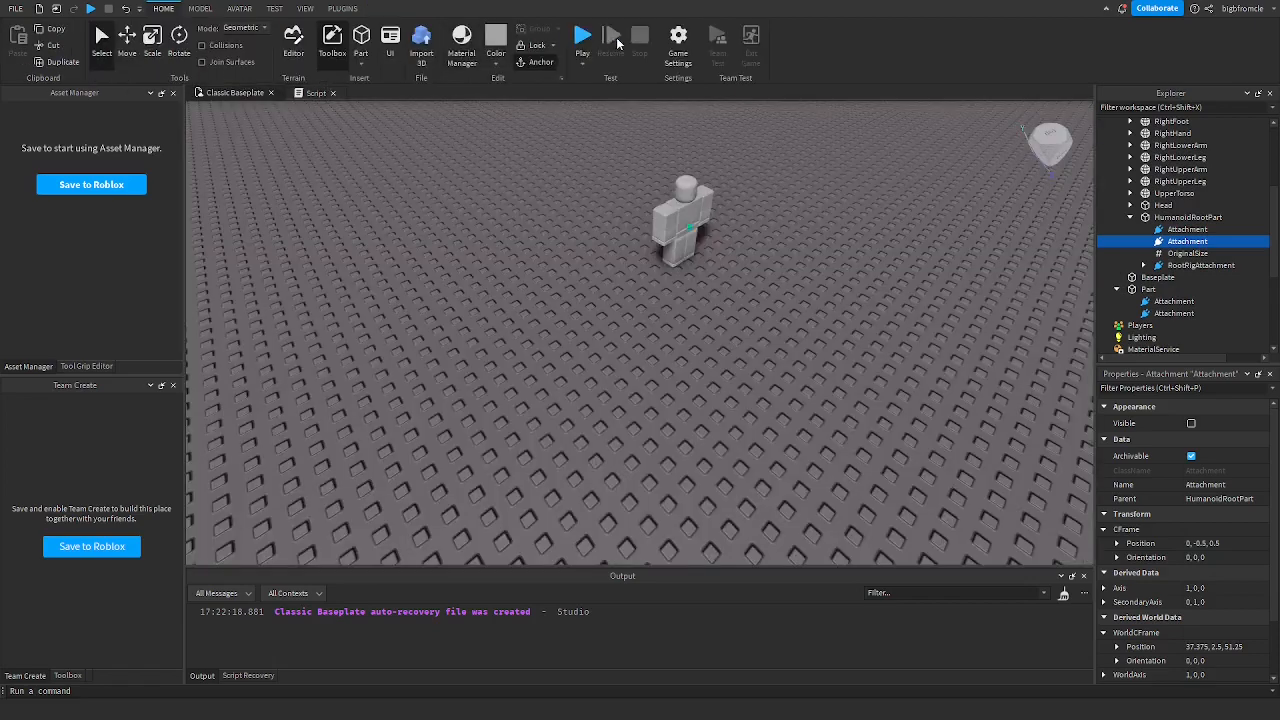
# Step: Playtest the game and run around so the character leaves a red-to-yellow trail
pyautogui.click(584, 36)
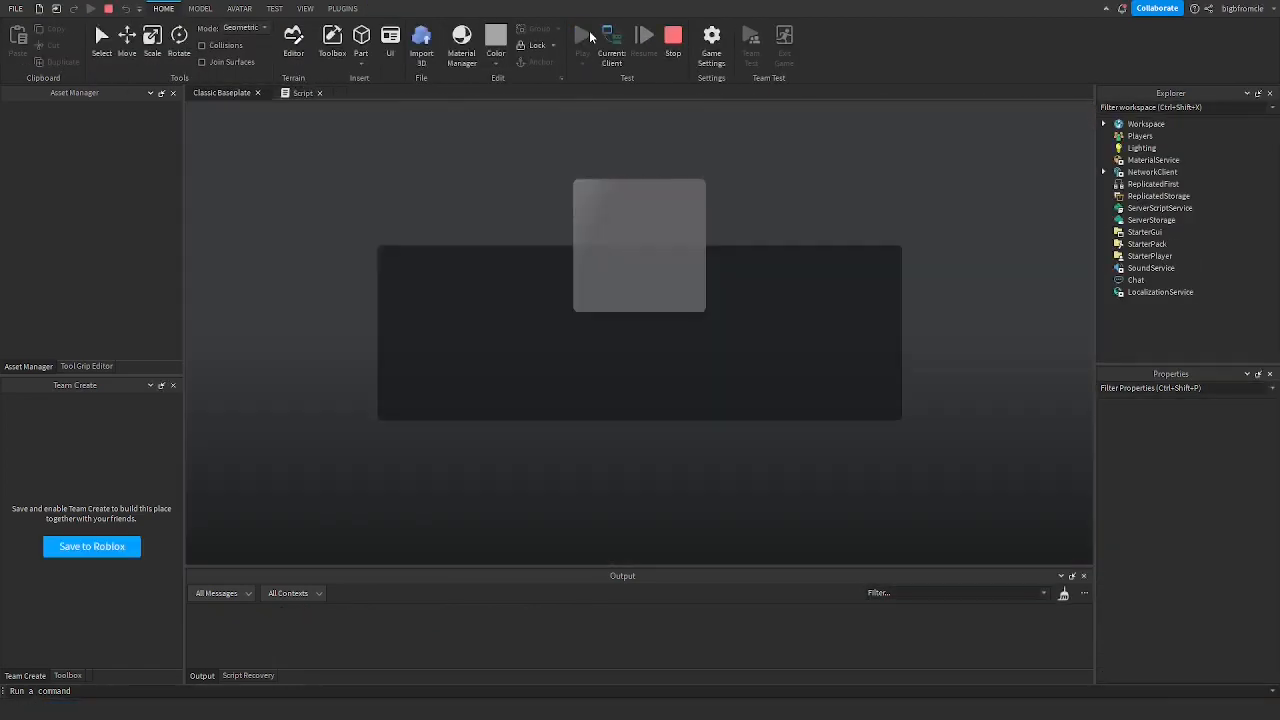
pyautogui.click(584, 36)
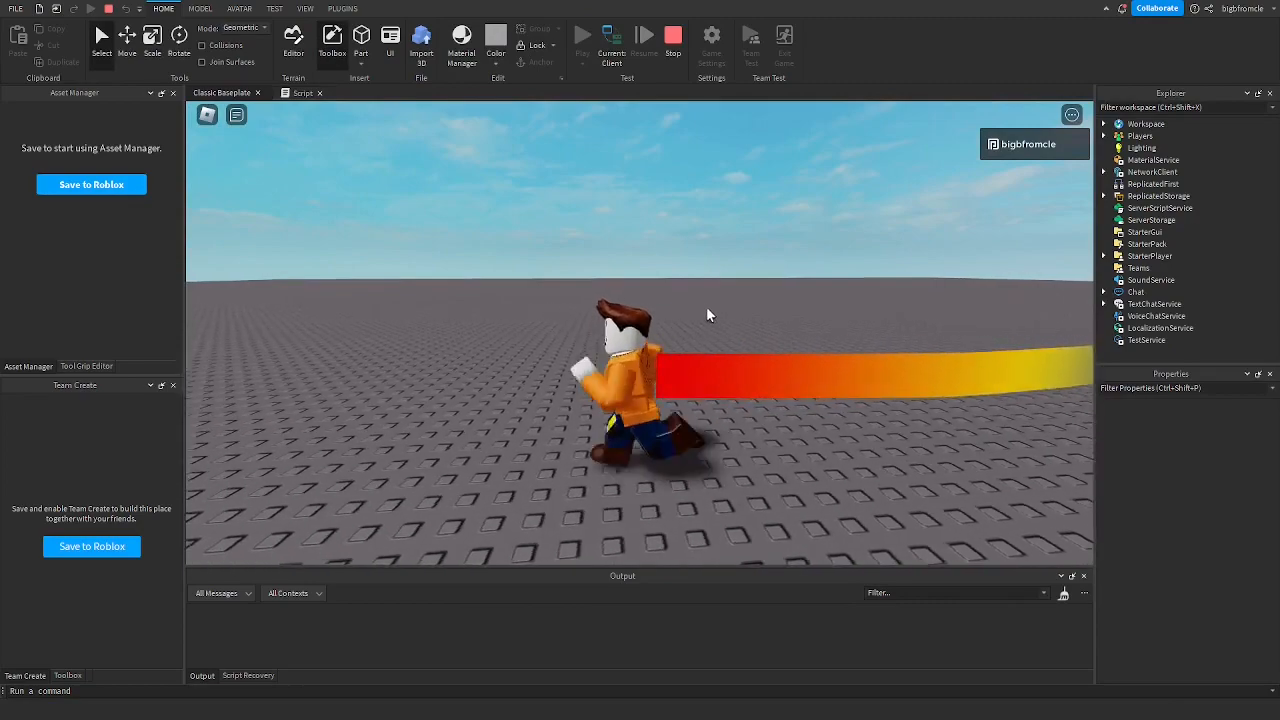